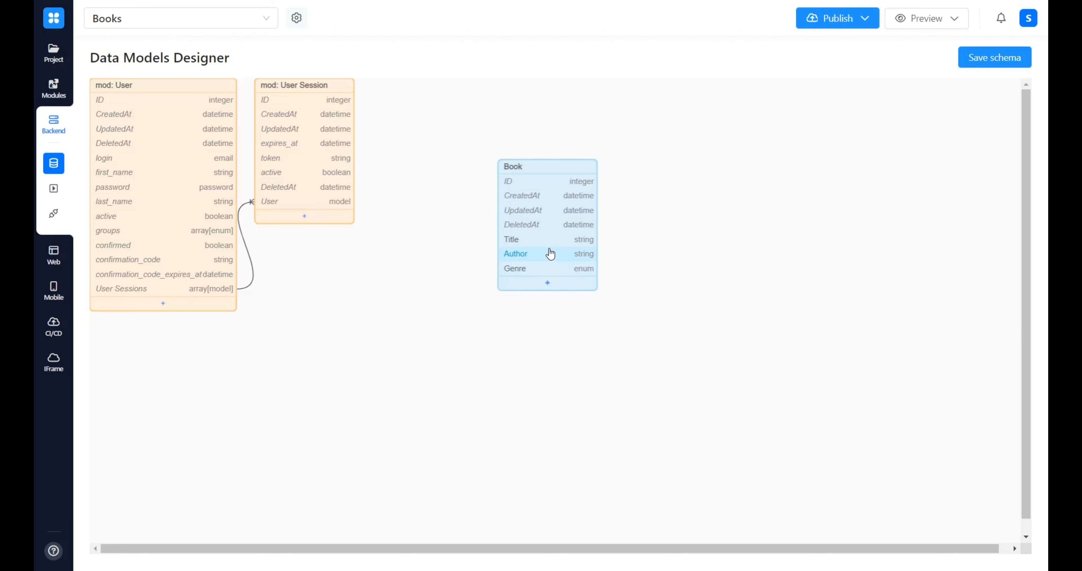
pyautogui.moveTo(565, 262)
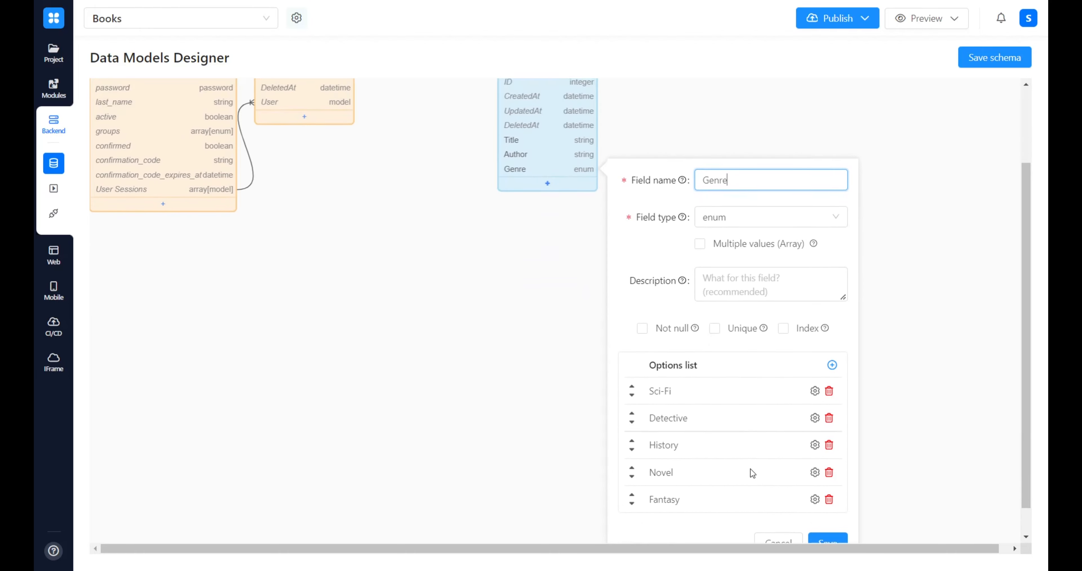
# Review the Genre field's options list and close its settings
pyautogui.scroll(-3)
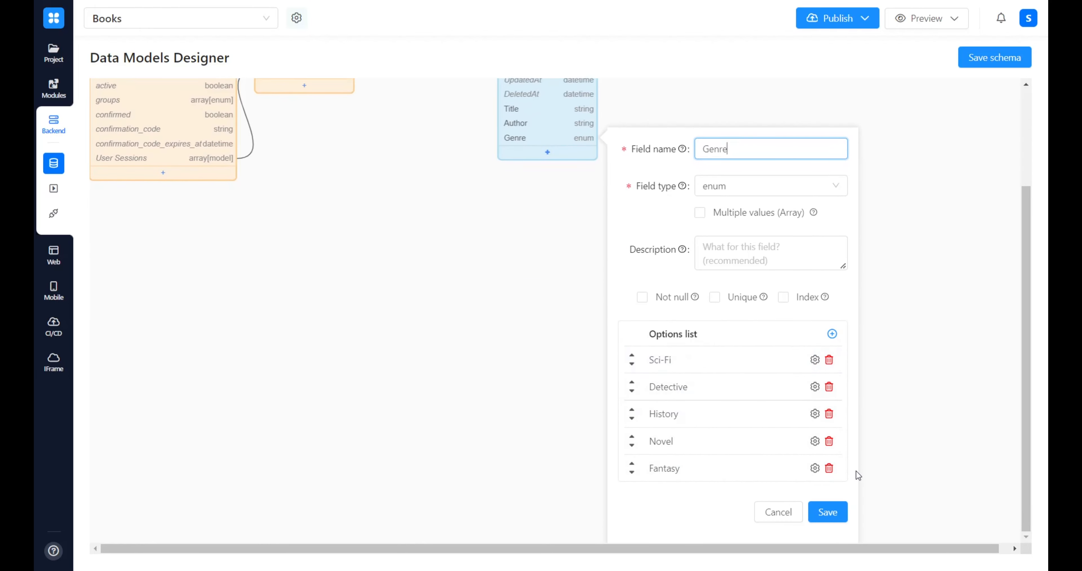
pyautogui.click(827, 511)
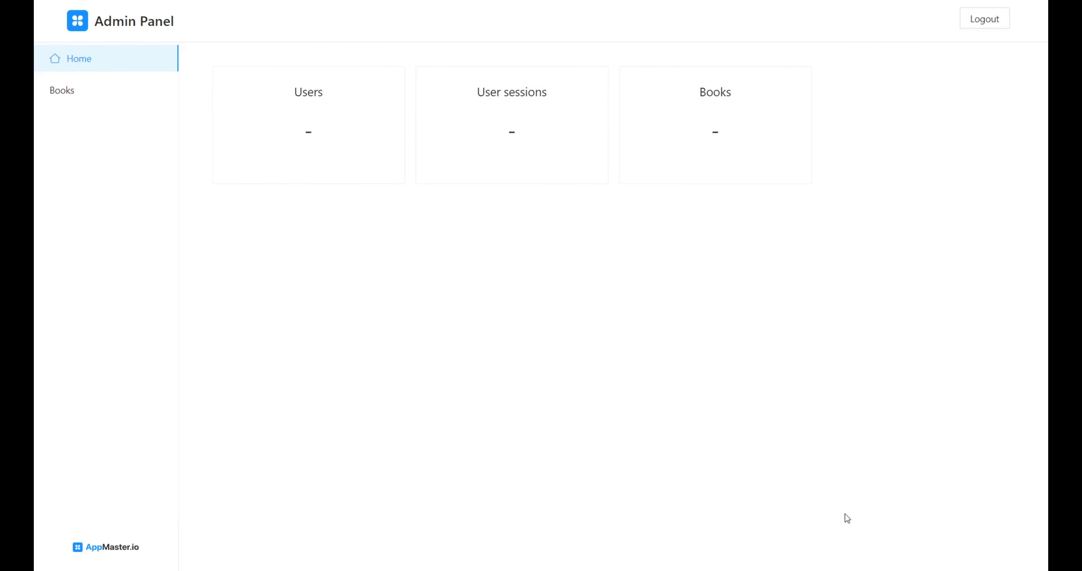
pyautogui.moveTo(300, 247)
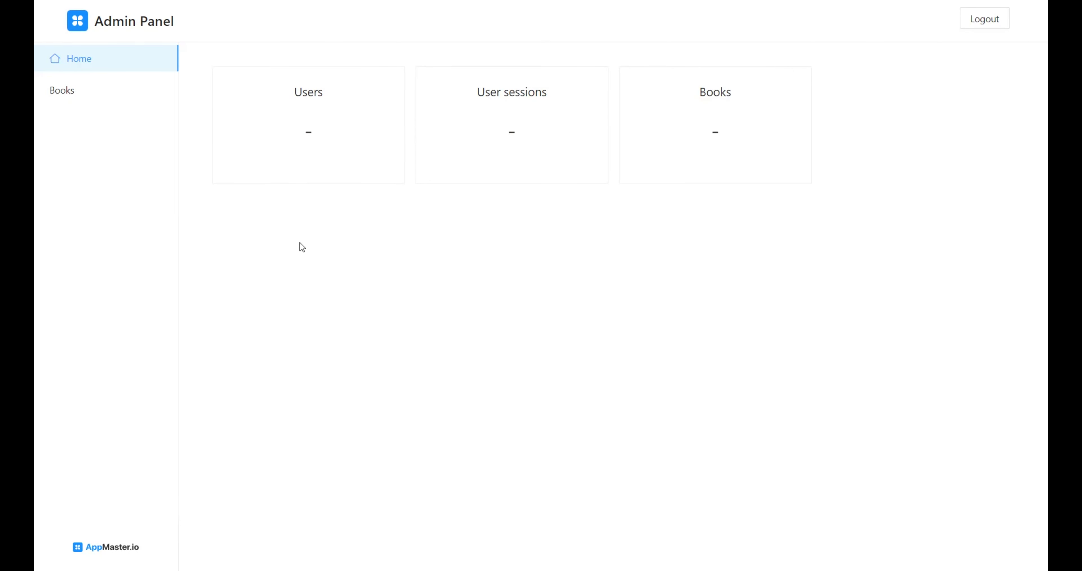
# View the four-book Books page, briefly opening and closing the empty Add book form
pyautogui.click(62, 90)
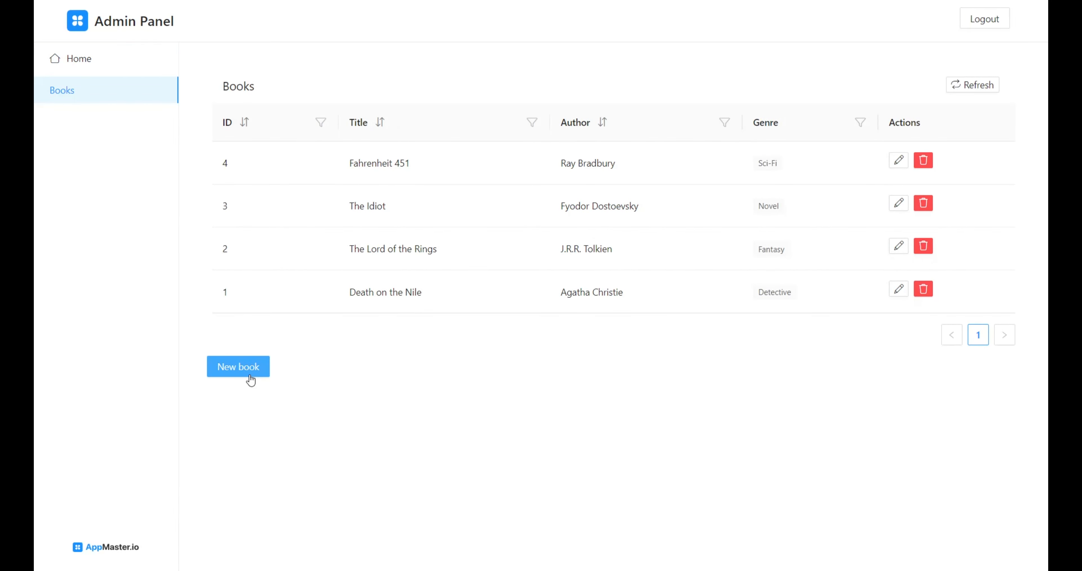
pyautogui.click(238, 366)
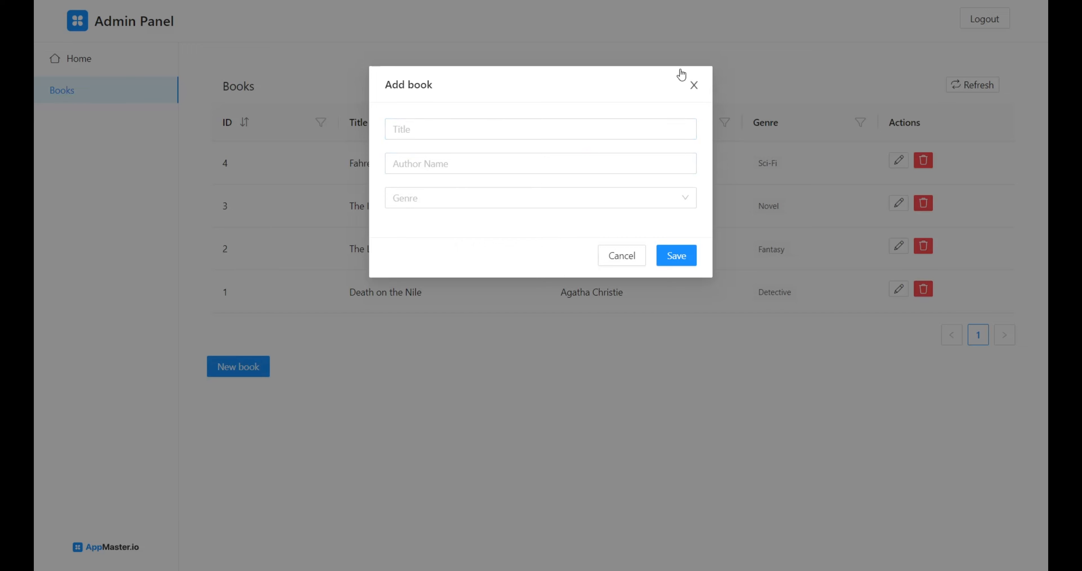
pyautogui.click(693, 85)
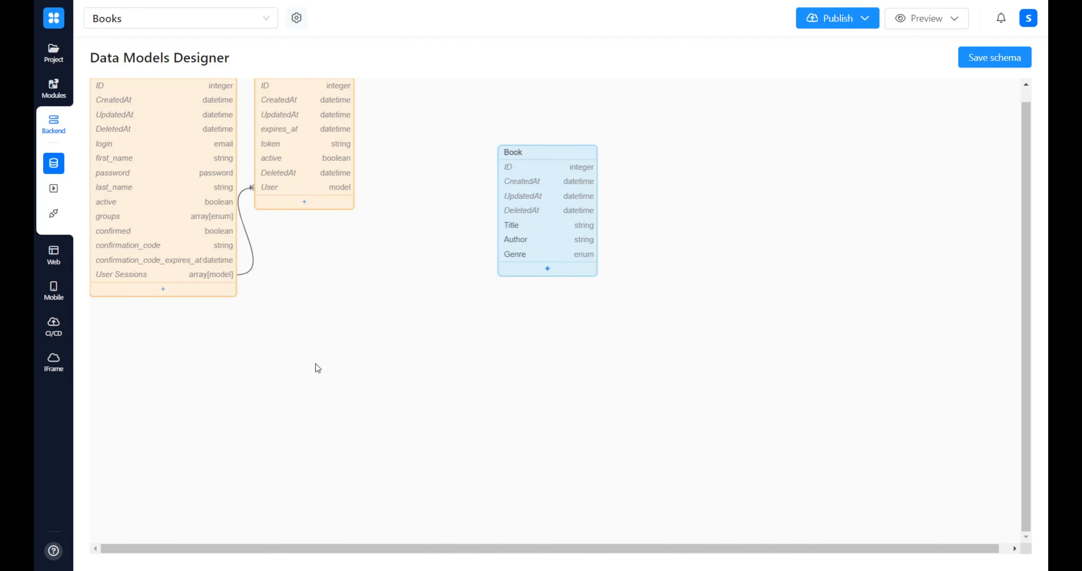
pyautogui.moveTo(250, 339)
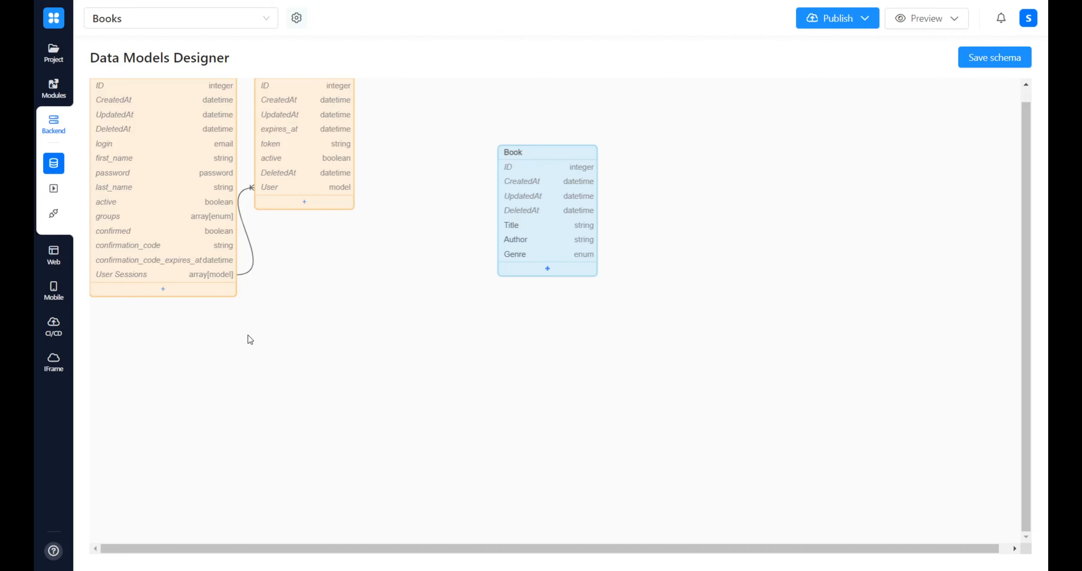
# Save the pending schema changes and show the Admin Panel web app's empty Global Variables list
pyautogui.click(52, 254)
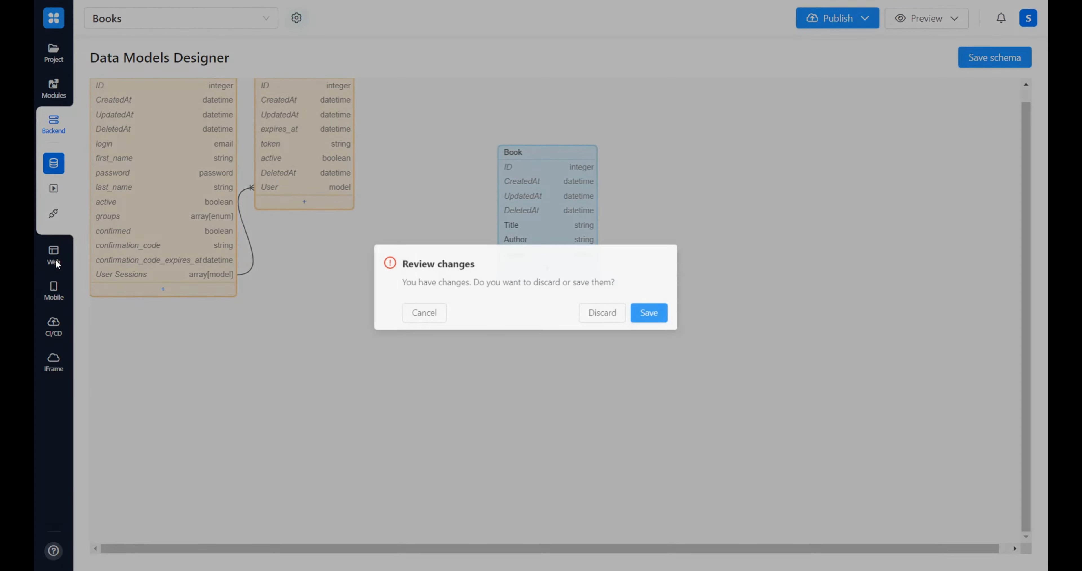
pyautogui.click(646, 313)
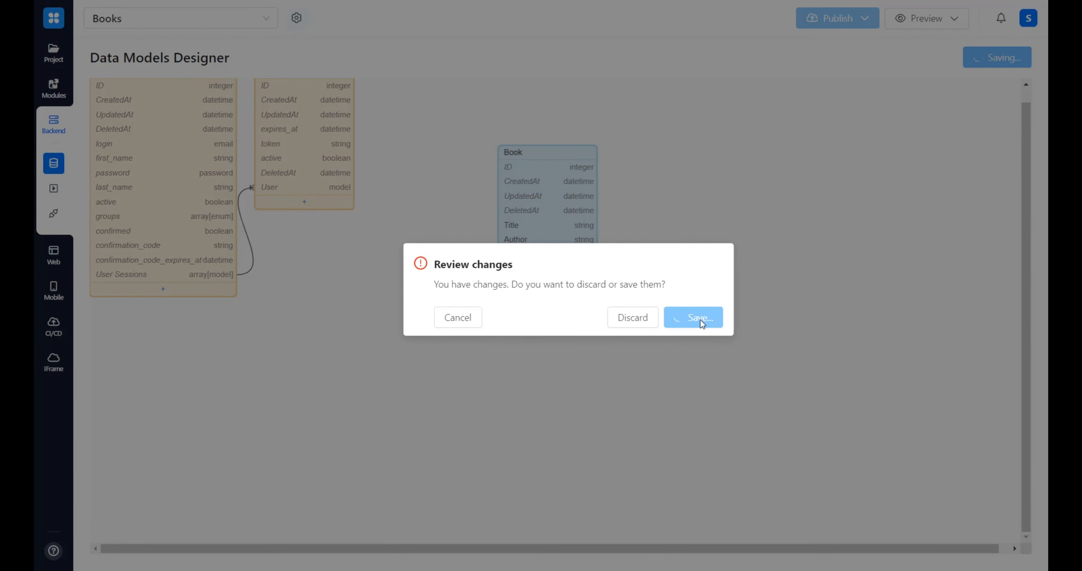
pyautogui.click(692, 317)
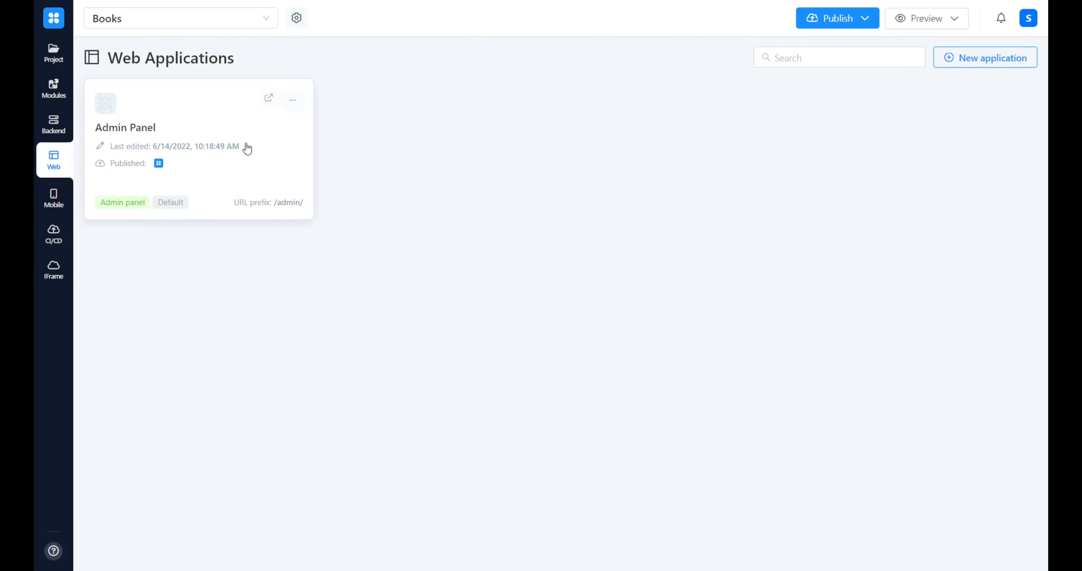
pyautogui.click(125, 127)
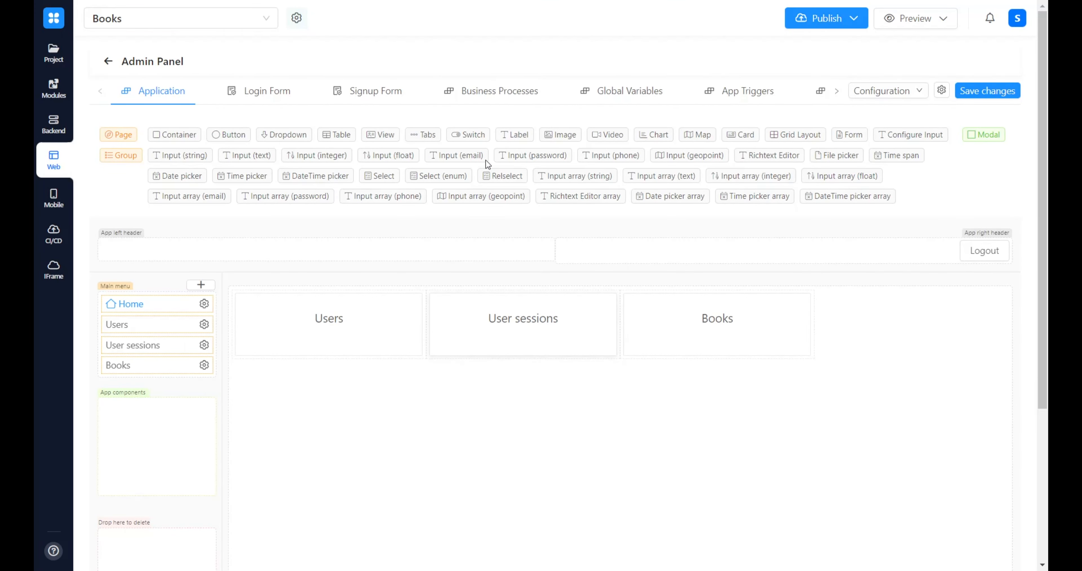
pyautogui.click(628, 90)
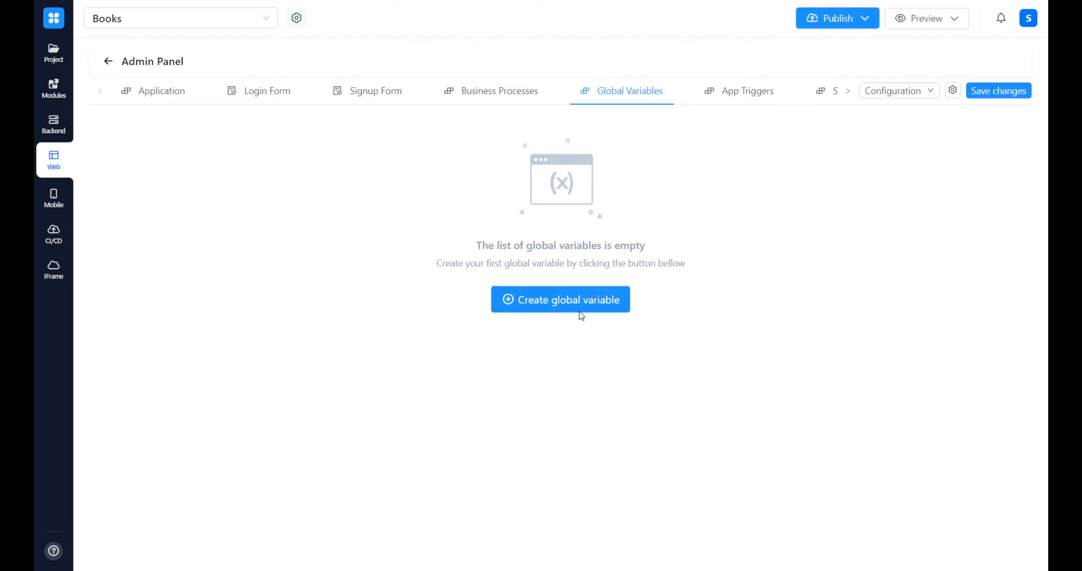
# Create a new Integer global variable named book_id
pyautogui.click(559, 298)
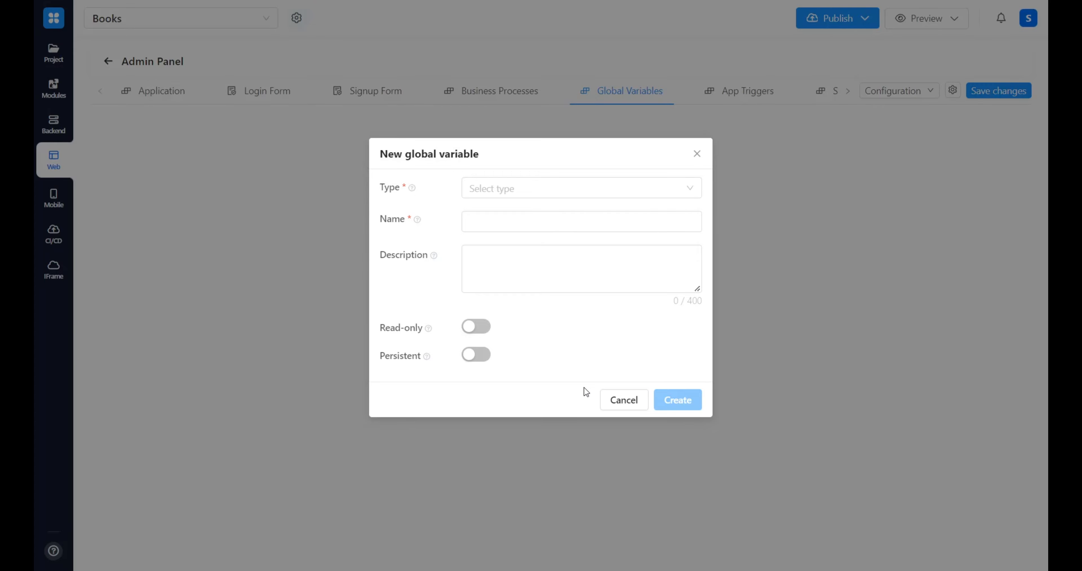
pyautogui.moveTo(526, 188)
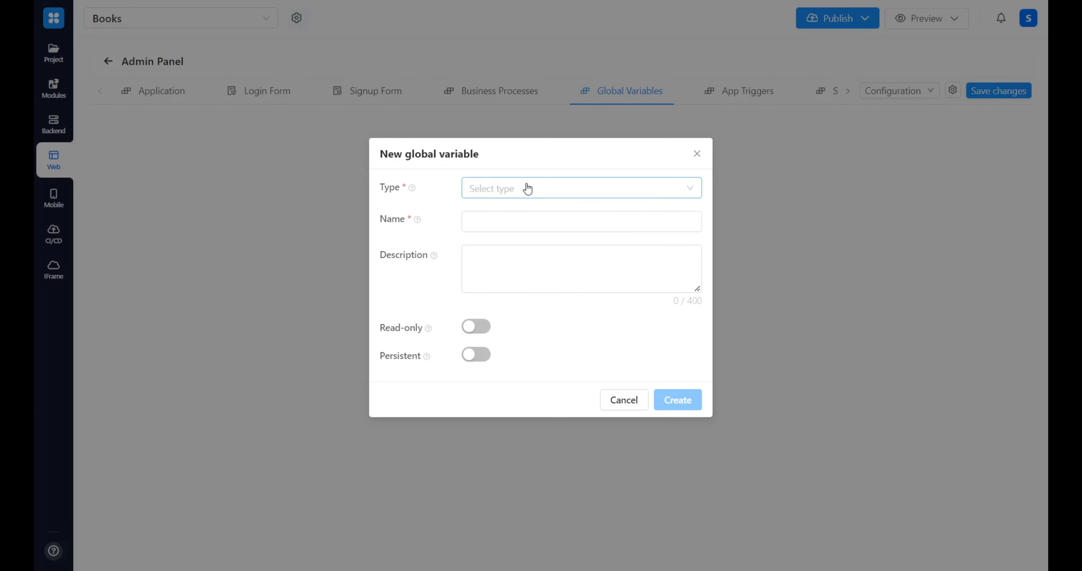
pyautogui.click(580, 188)
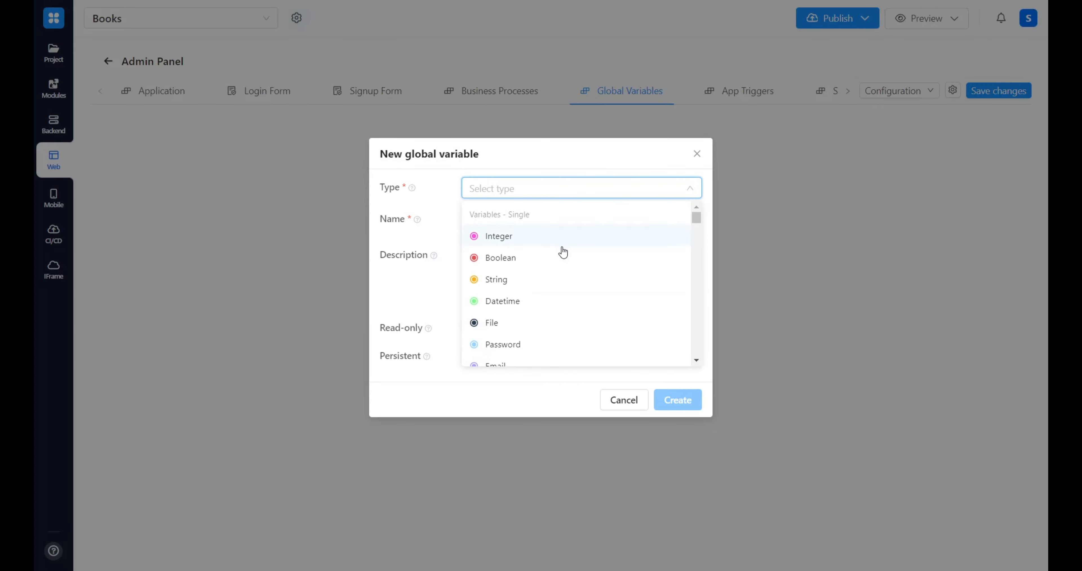
pyautogui.click(498, 235)
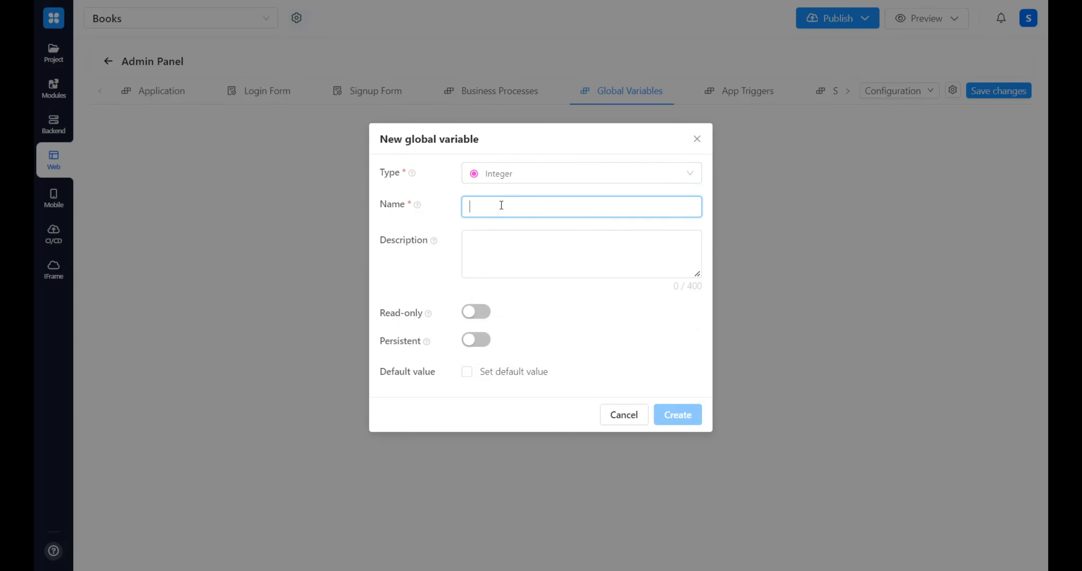
pyautogui.write('book_id')
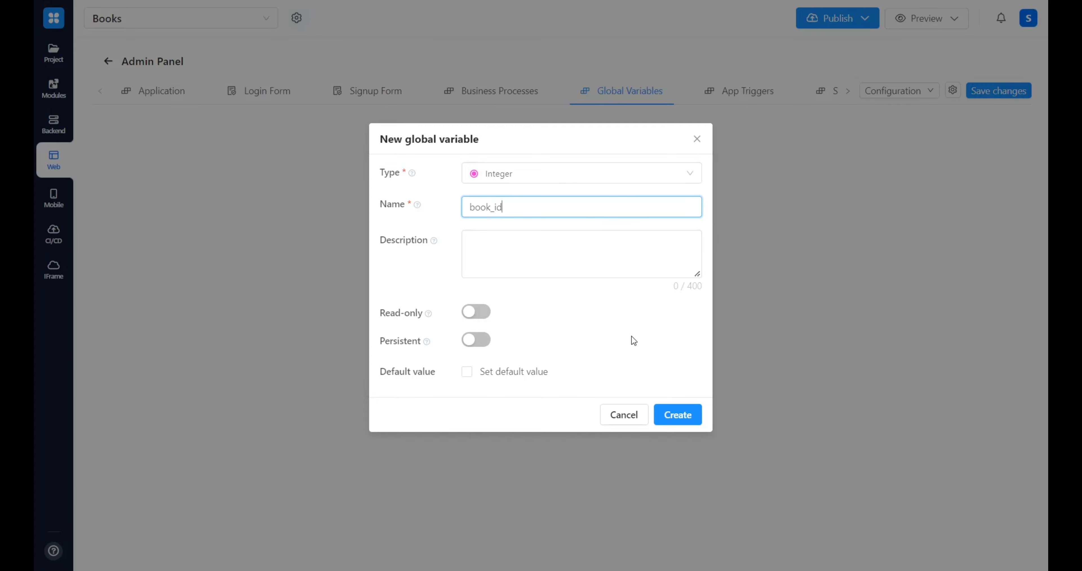
pyautogui.click(677, 414)
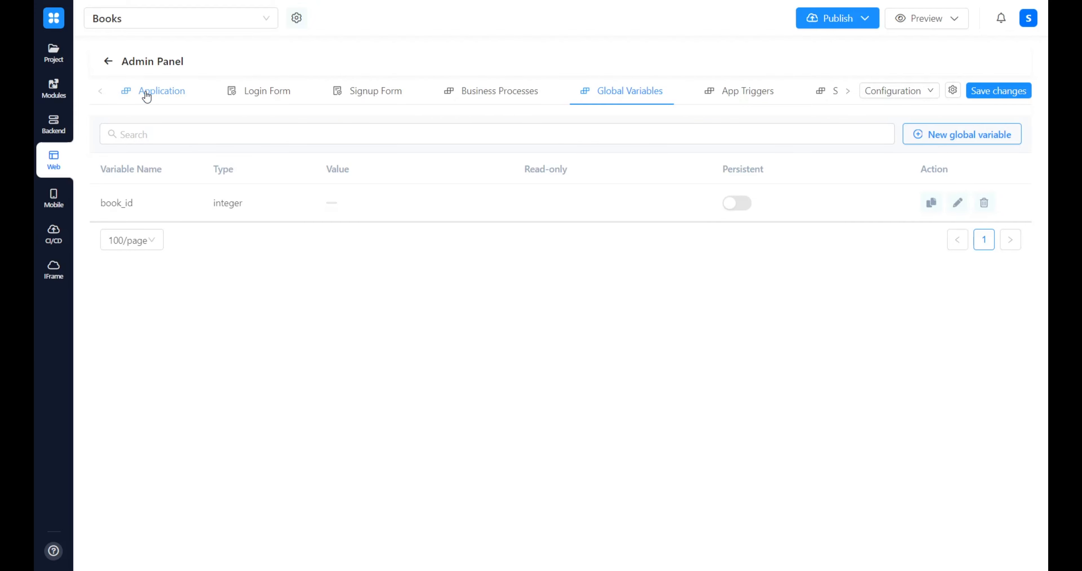
# Design the Edit book modal with its data source and name-edit input naming
pyautogui.click(162, 91)
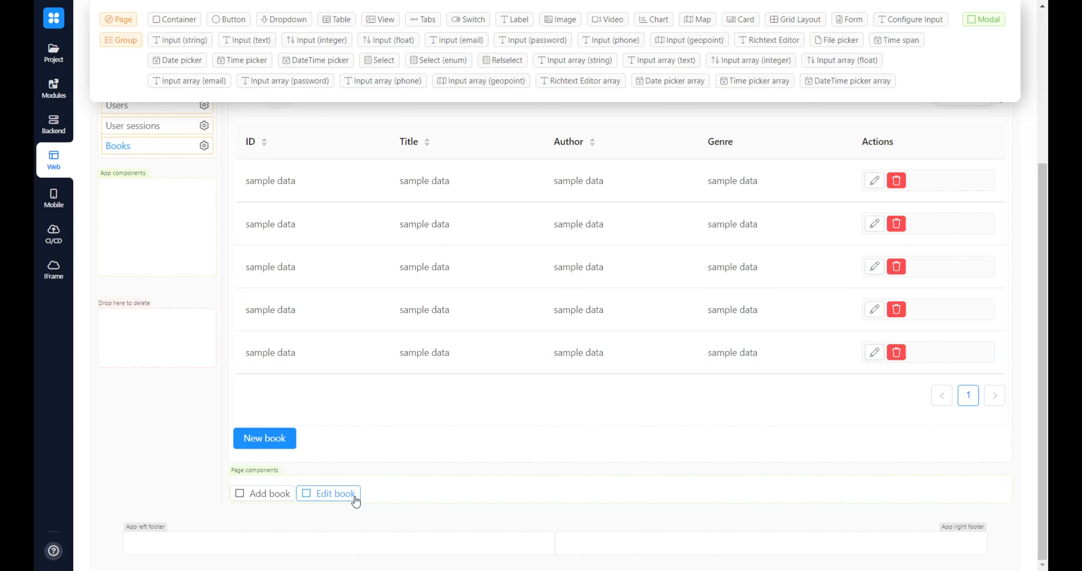
pyautogui.click(335, 493)
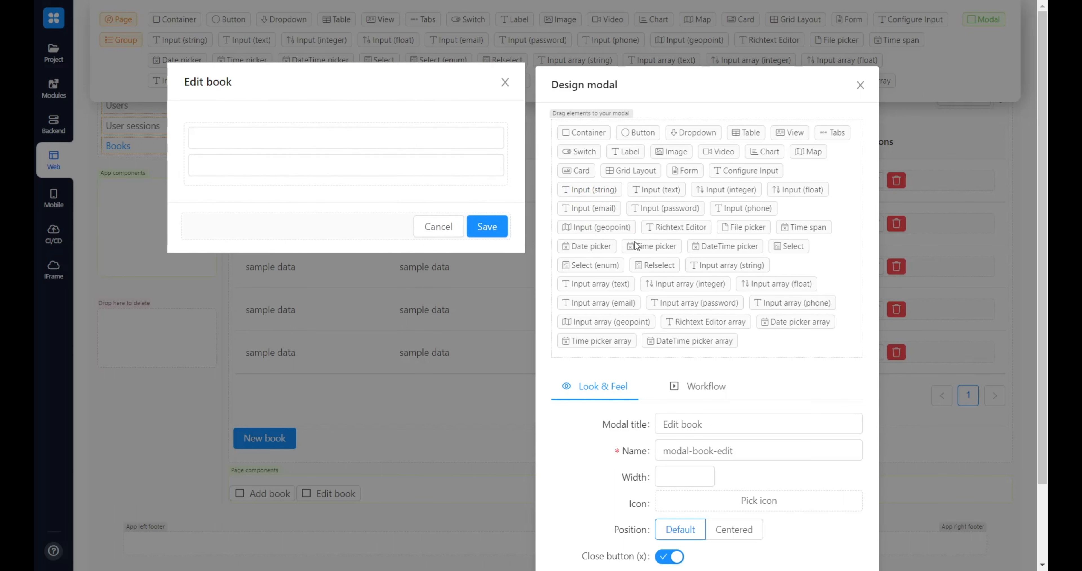
pyautogui.moveTo(605, 274)
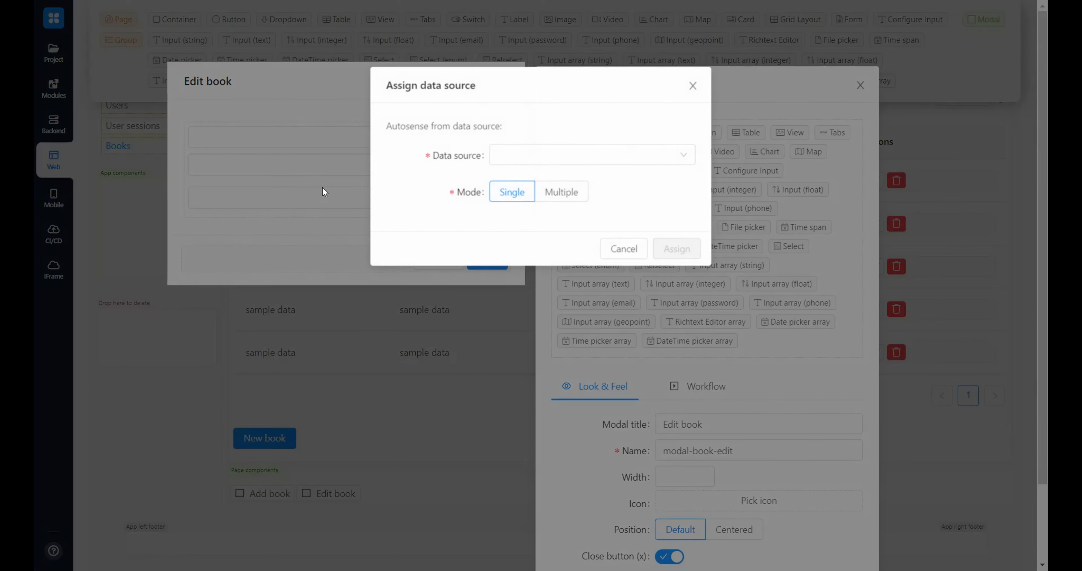
pyautogui.click(590, 154)
pyautogui.write('Author Na')
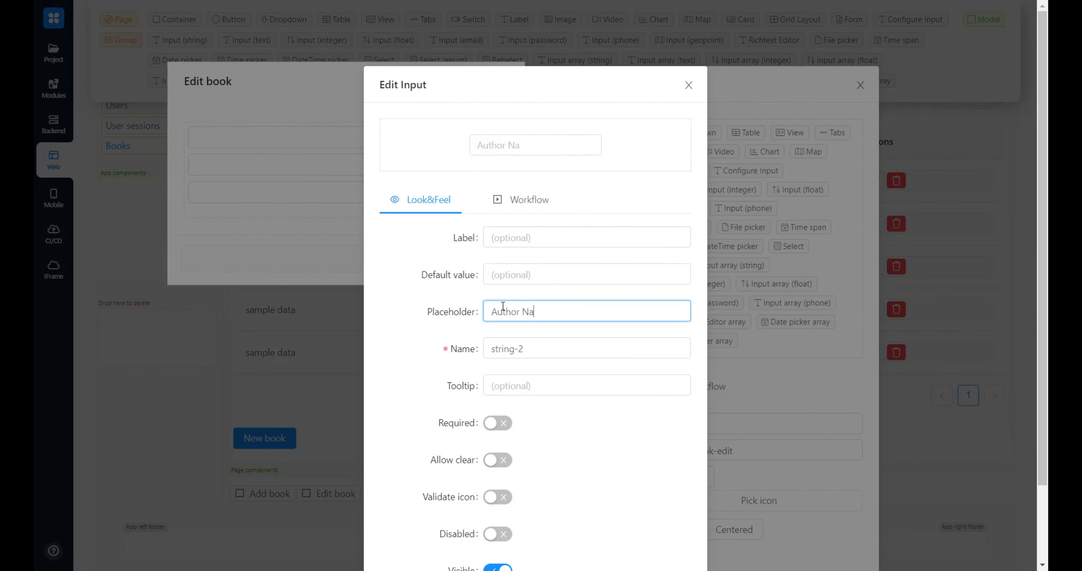
pyautogui.write('name-edit')
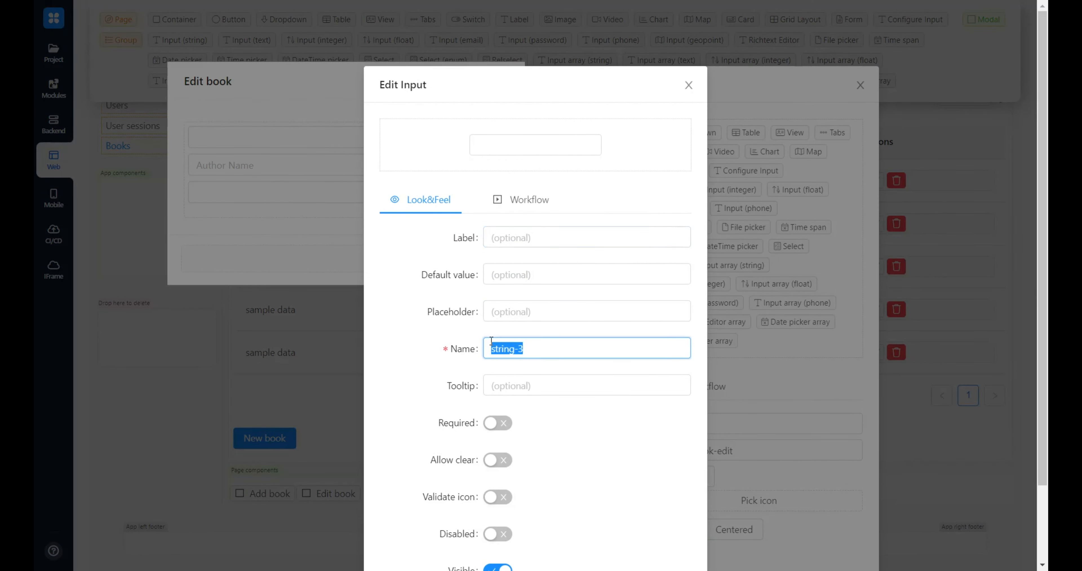
# Set the Title placeholder, configure the Genre select, and save the modal design
pyautogui.write('Titl')
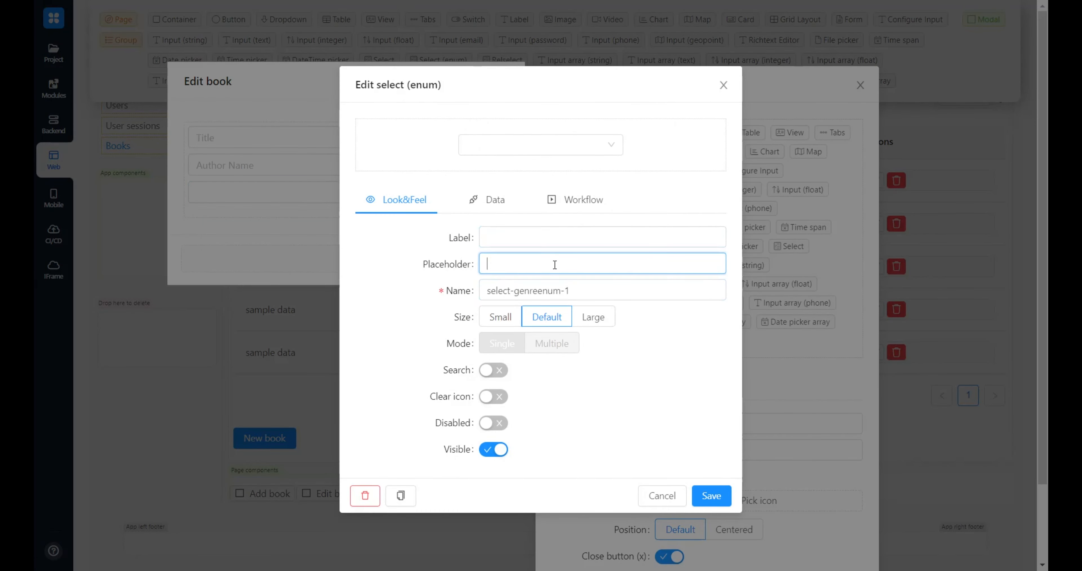
pyautogui.click(710, 495)
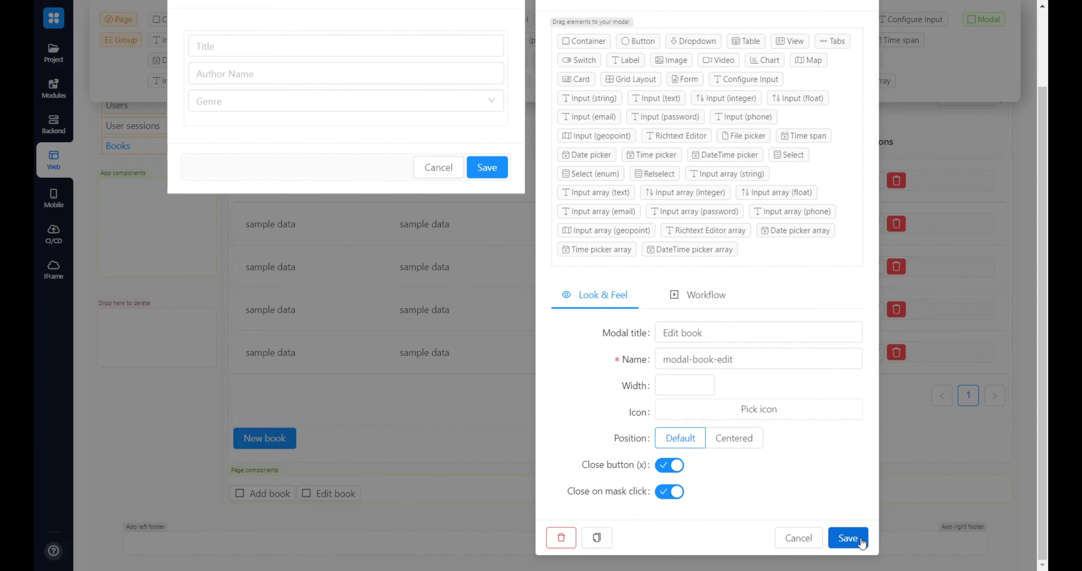
pyautogui.click(847, 538)
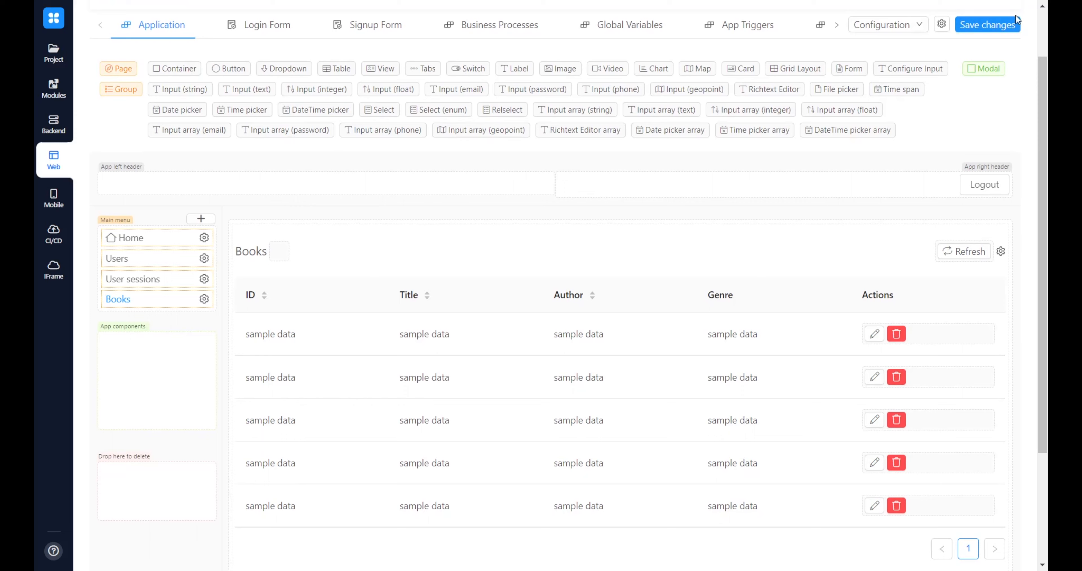
# Save the web app and add a business process to the Books row edit button's workflow
pyautogui.click(987, 24)
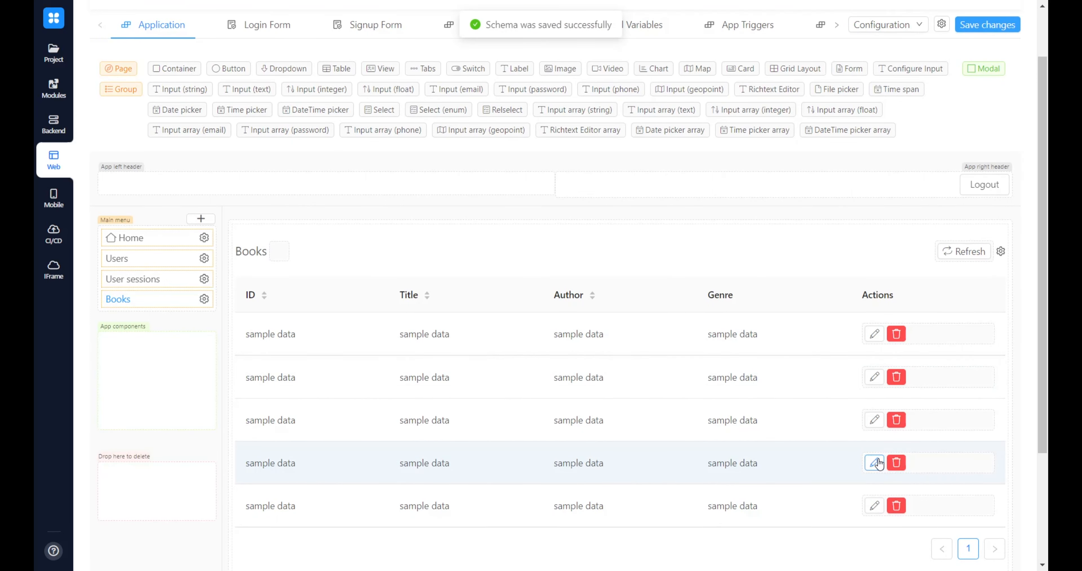
pyautogui.click(874, 463)
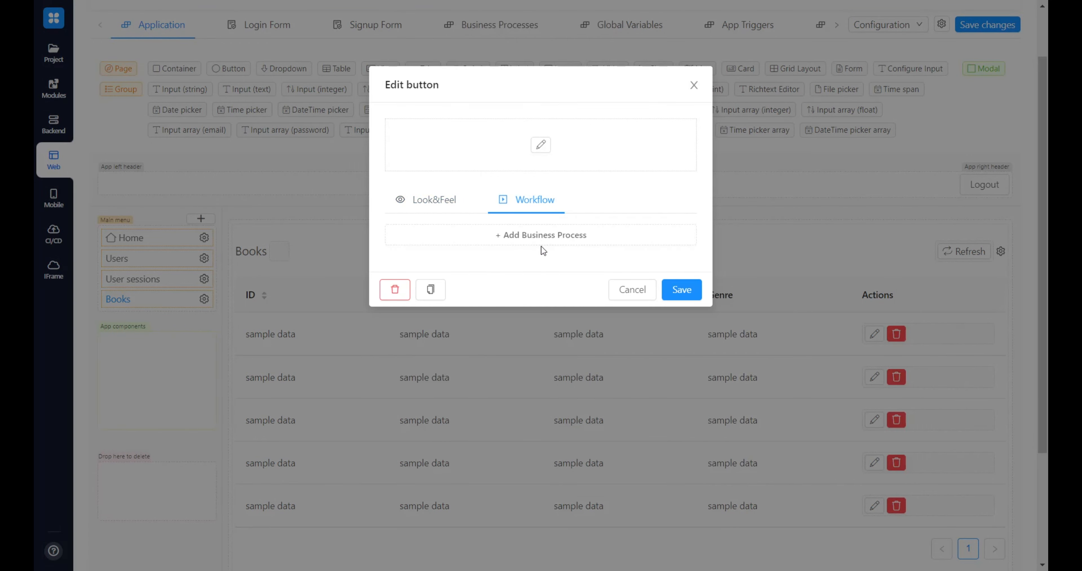
pyautogui.click(540, 235)
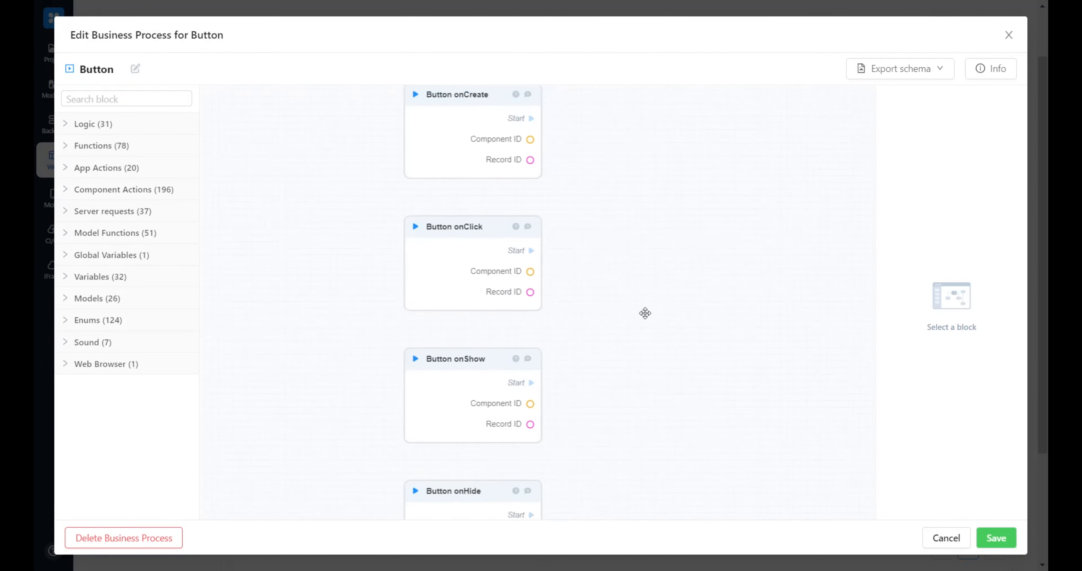
# Add a Modal Show block after Button onClick with its component ID set
pyautogui.click(457, 226)
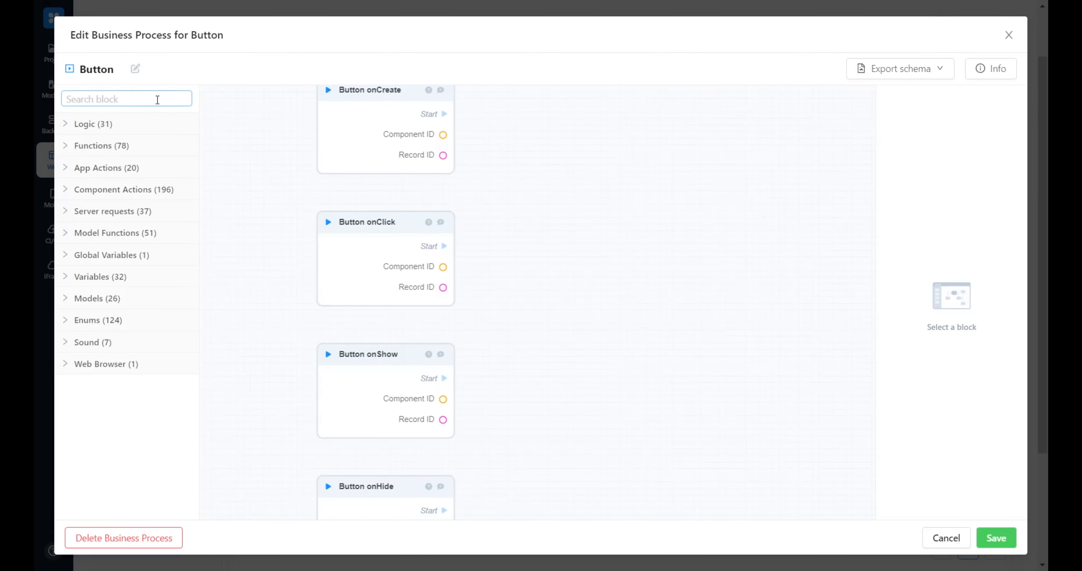
pyautogui.click(126, 99)
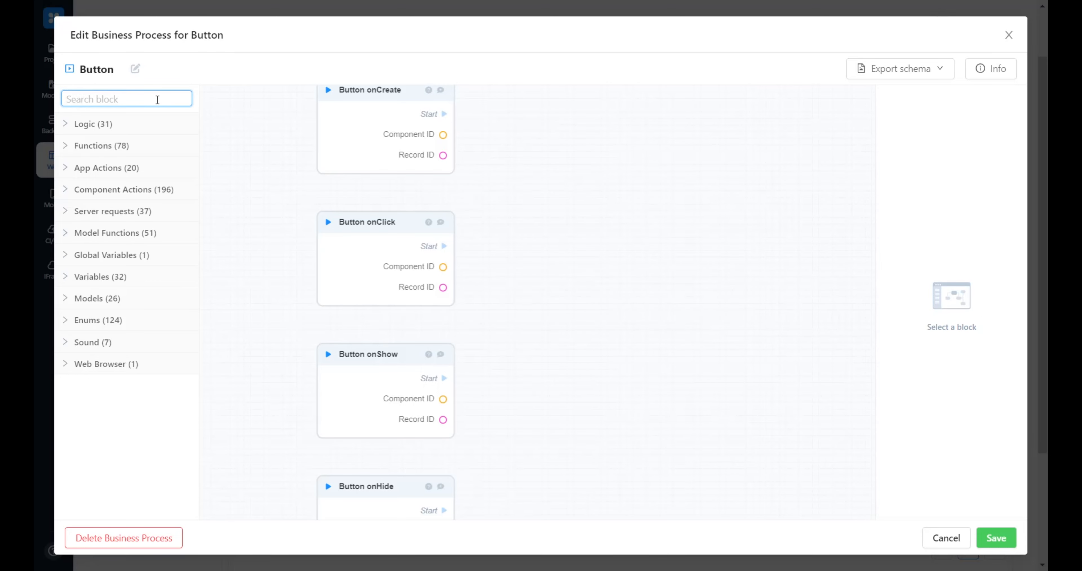
pyautogui.write('modal')
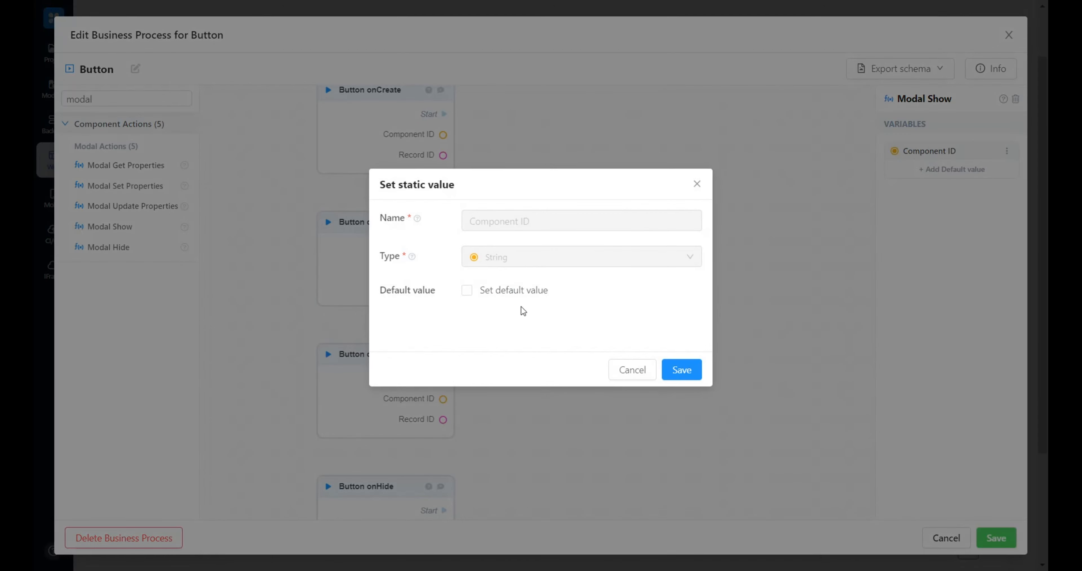
pyautogui.click(467, 290)
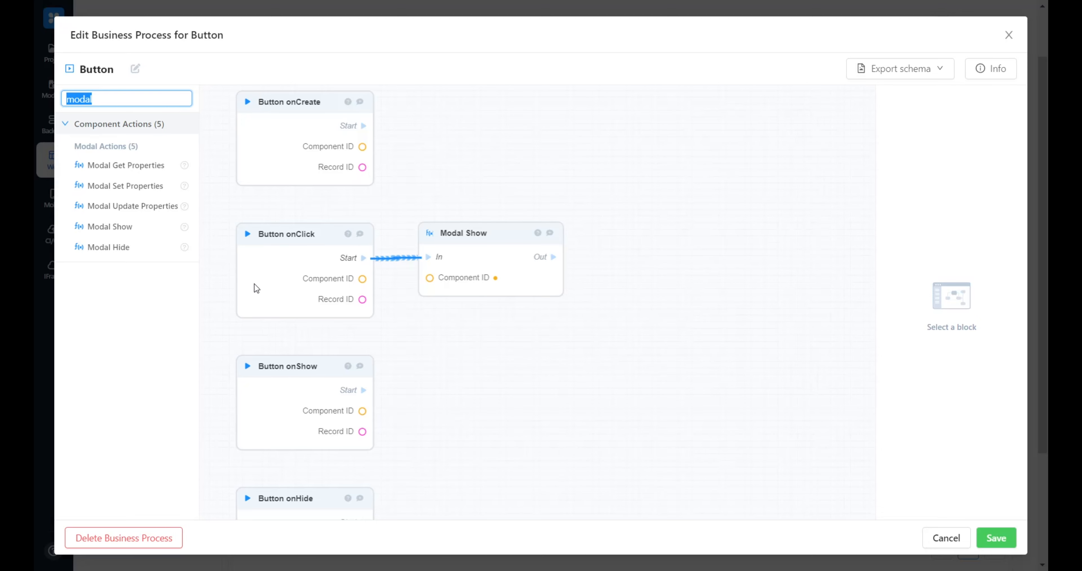
pyautogui.click(286, 233)
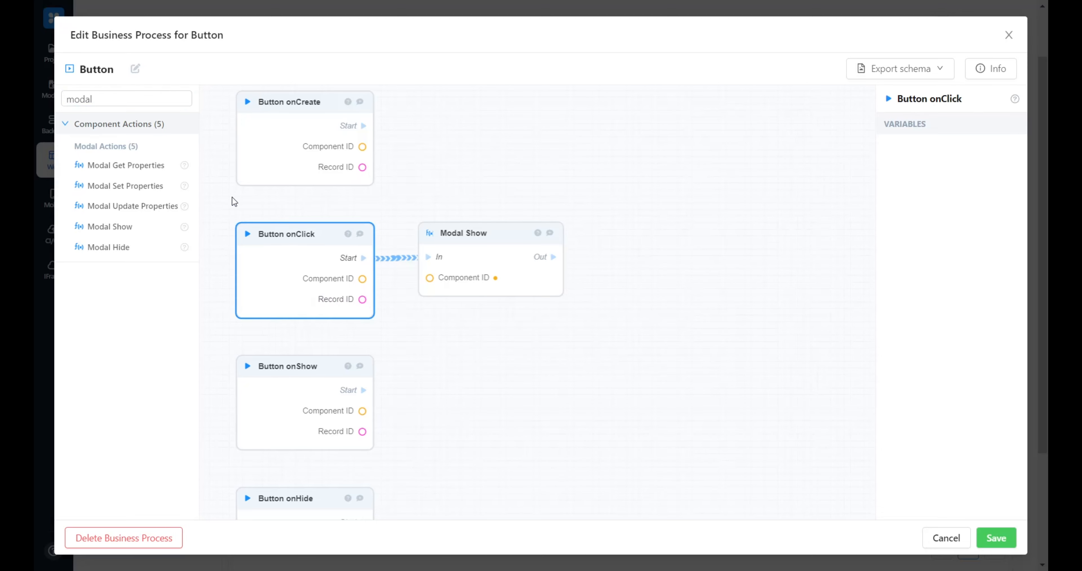
# Add a Set Variable block assigning the Record ID to book_id
pyautogui.click(126, 99)
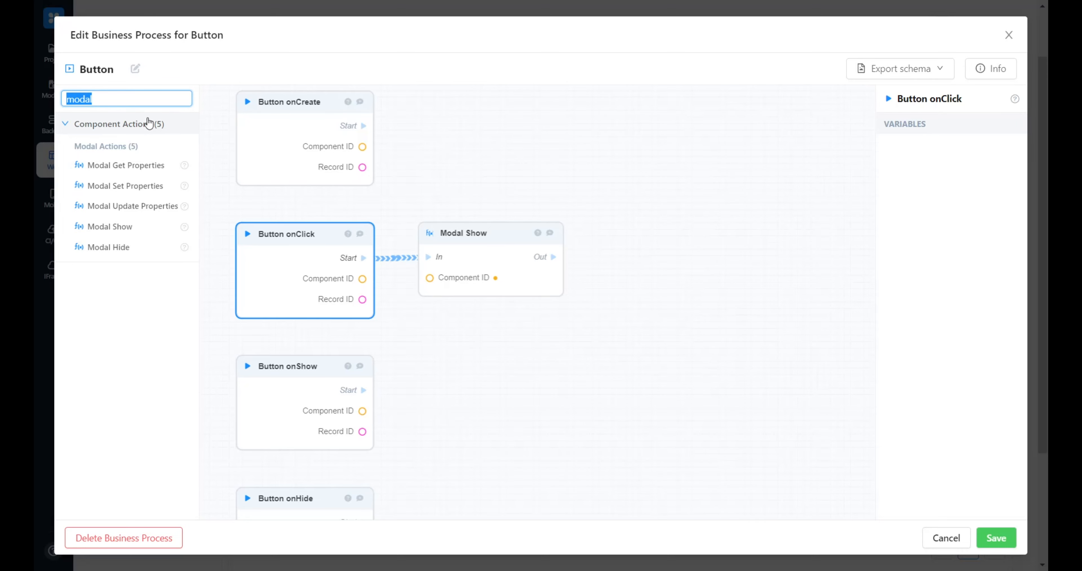
pyautogui.write('book_id')
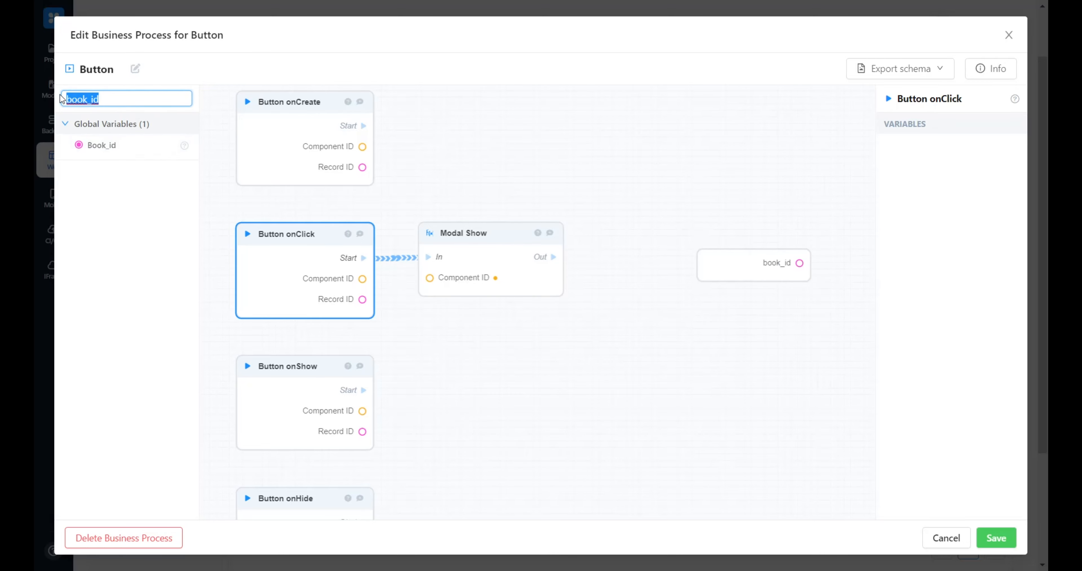
pyautogui.click(126, 99)
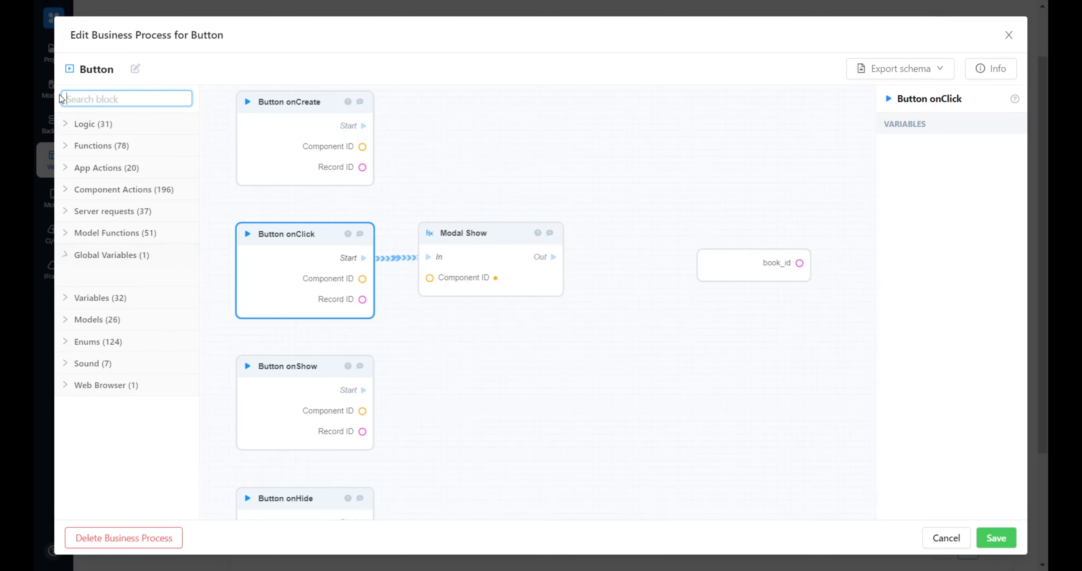
pyautogui.write('set')
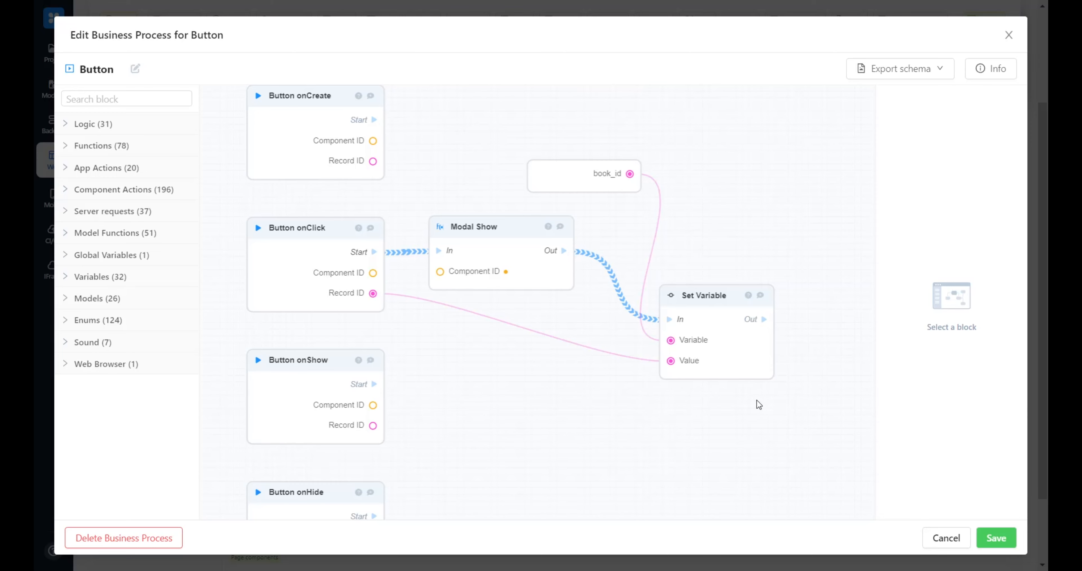
pyautogui.moveTo(762, 402)
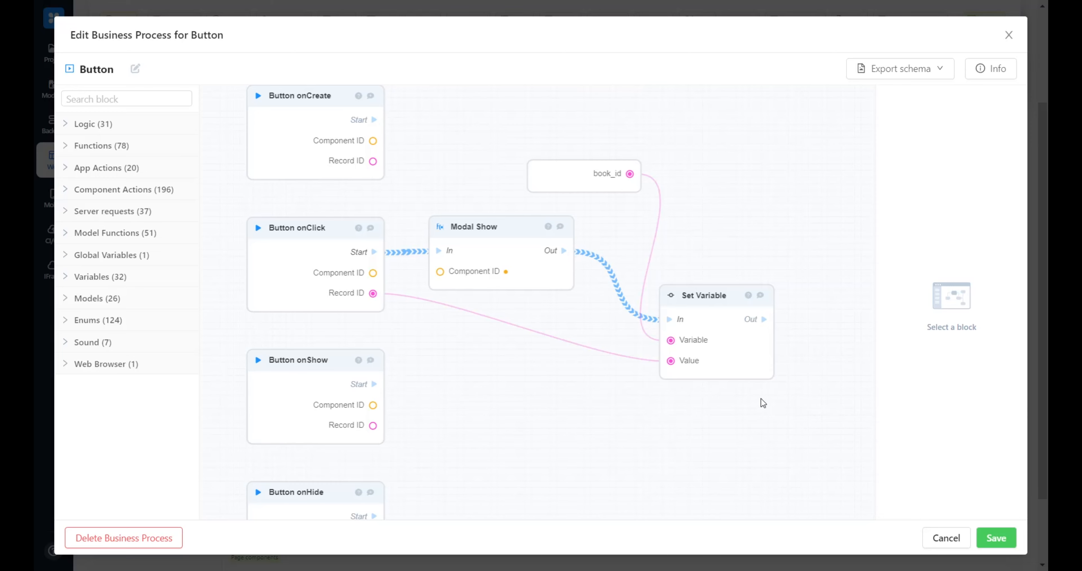
pyautogui.moveTo(772, 415)
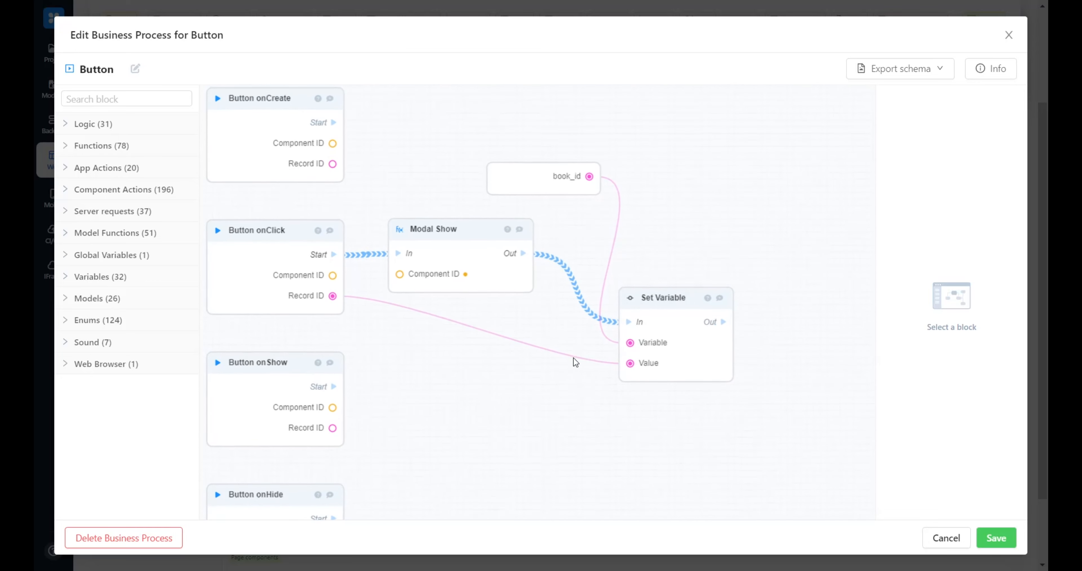
# Add two Input String Update Properties blocks from the block search
pyautogui.click(126, 99)
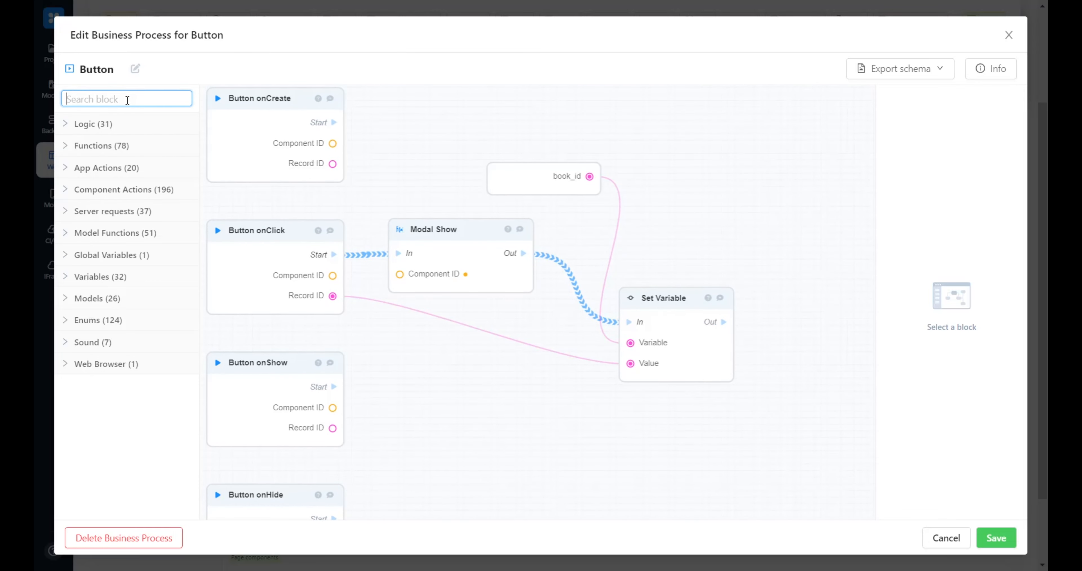
pyautogui.write('update')
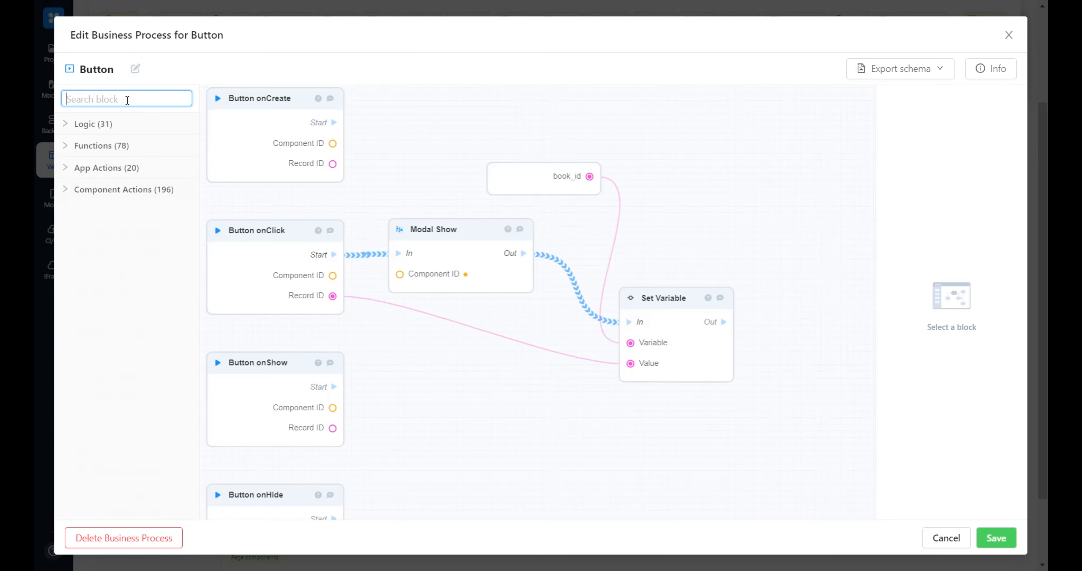
pyautogui.write('input String up')
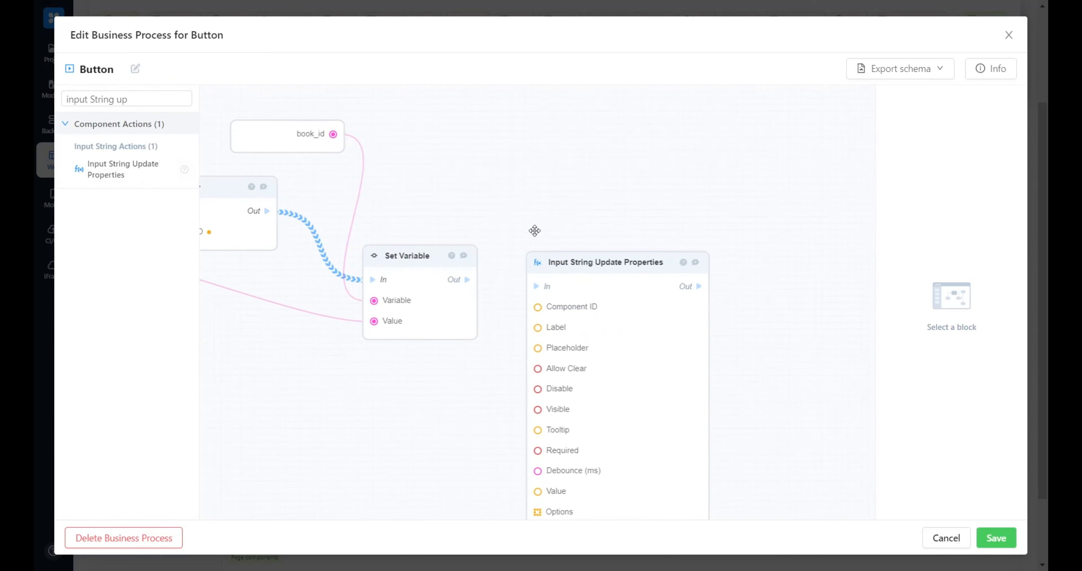
pyautogui.click(606, 262)
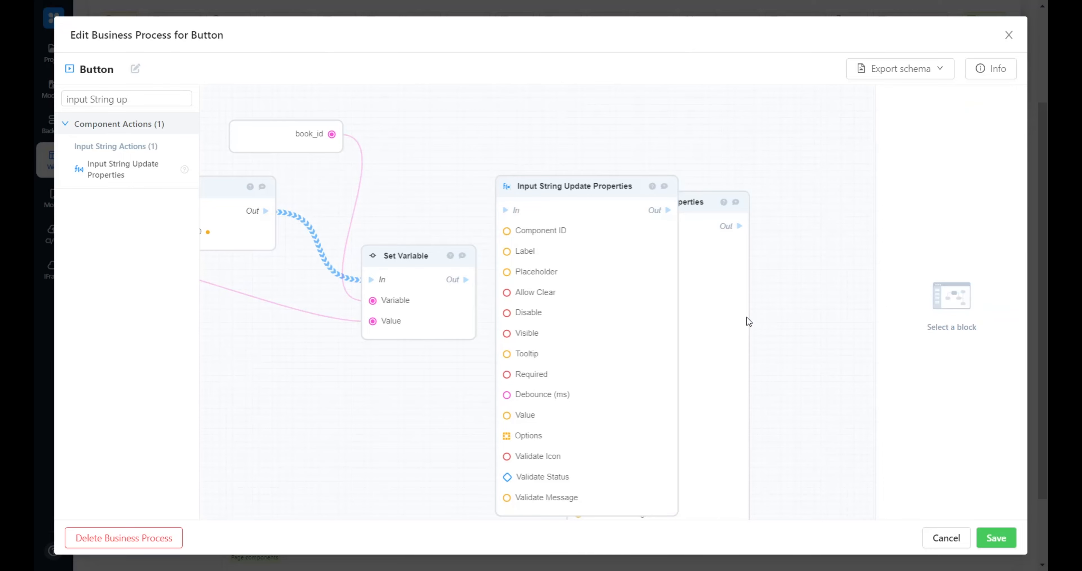
pyautogui.click(585, 185)
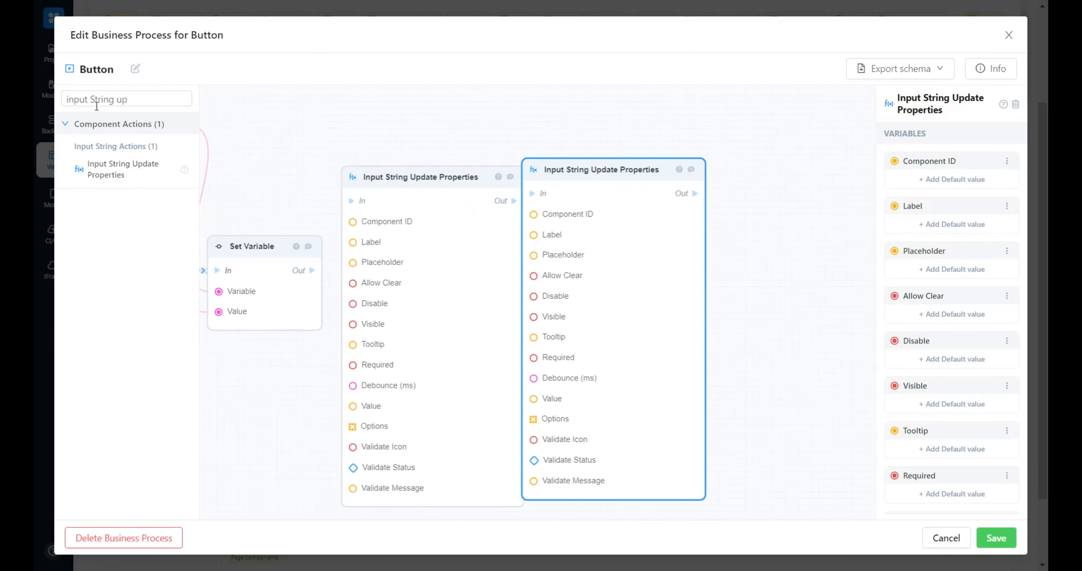
# Add a Select Enum Update Properties block for the genre
pyautogui.tripleClick(126, 98)
pyautogui.write('select enum')
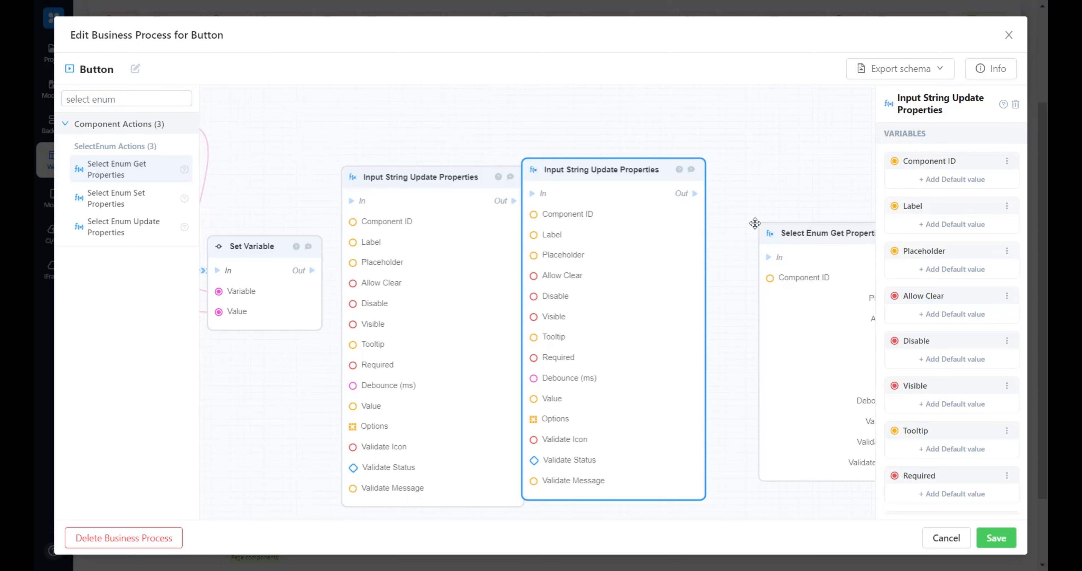
pyautogui.click(815, 224)
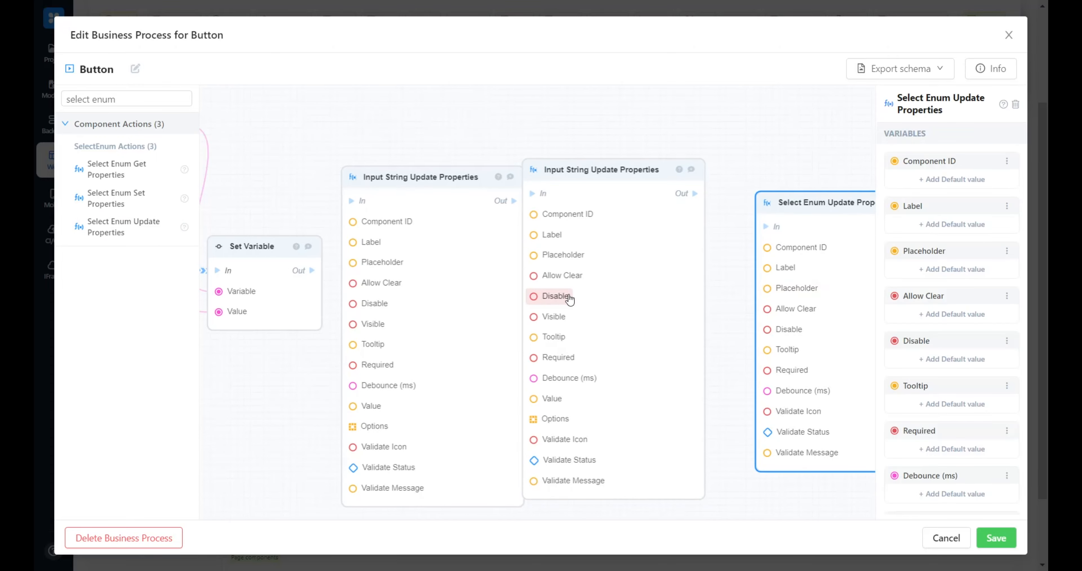
# Assign static Component IDs to both input update blocks and select-genreenum-1 to the enum block
pyautogui.click(421, 177)
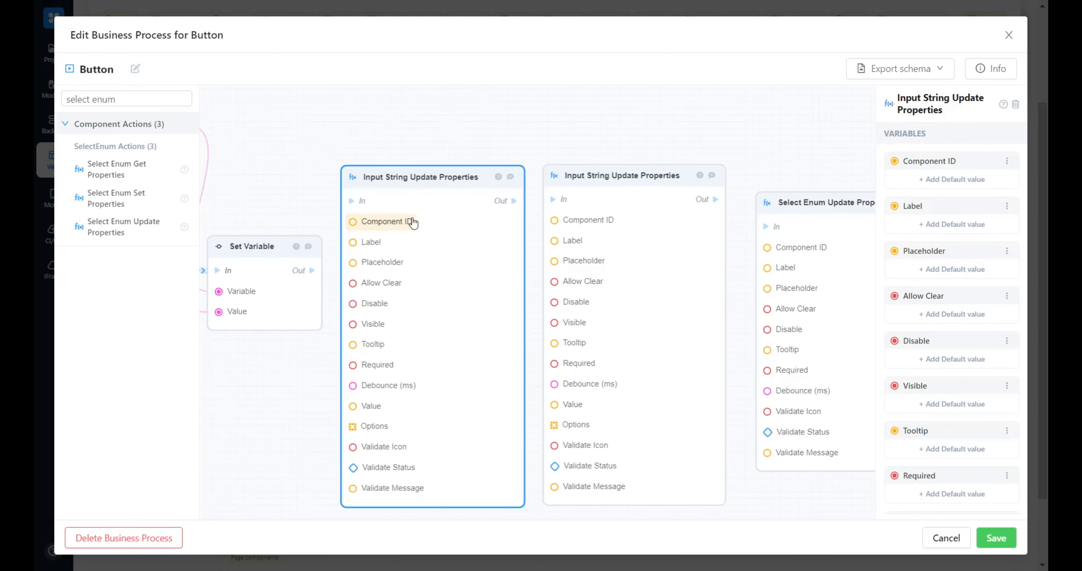
pyautogui.click(384, 221)
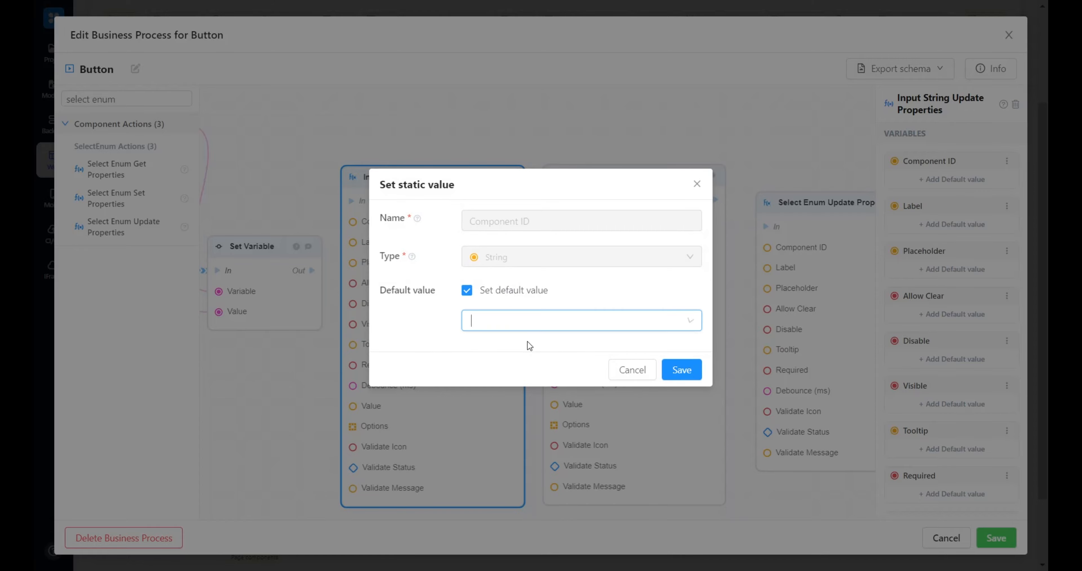
pyautogui.click(679, 369)
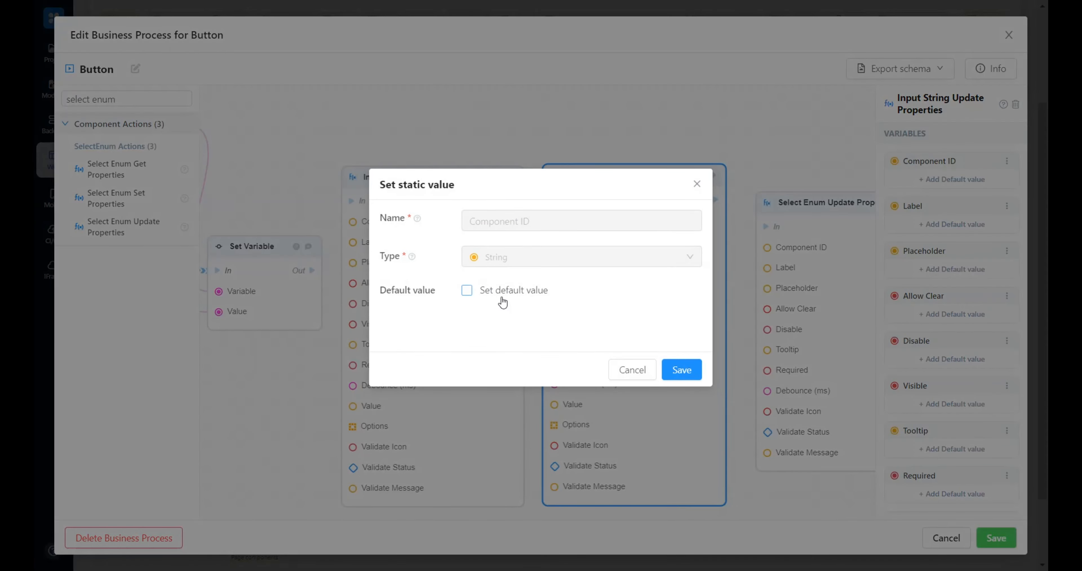
pyautogui.click(680, 370)
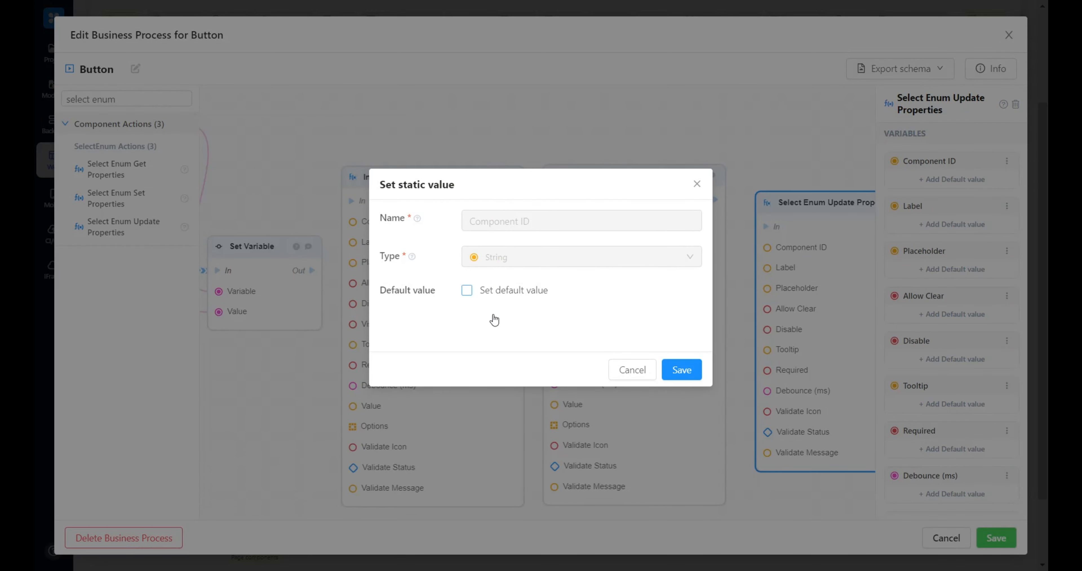
pyautogui.click(467, 289)
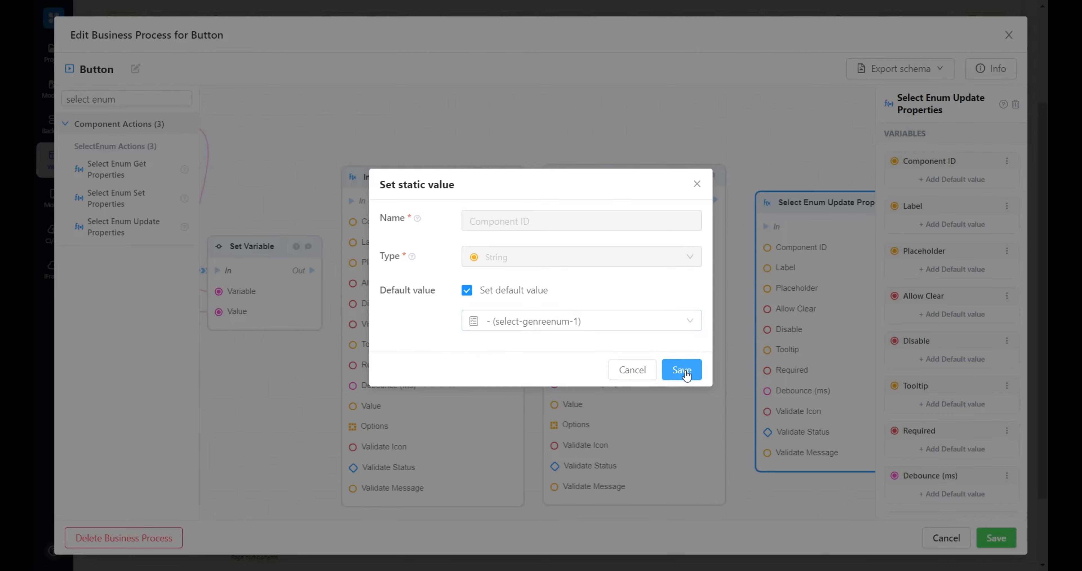
pyautogui.click(680, 369)
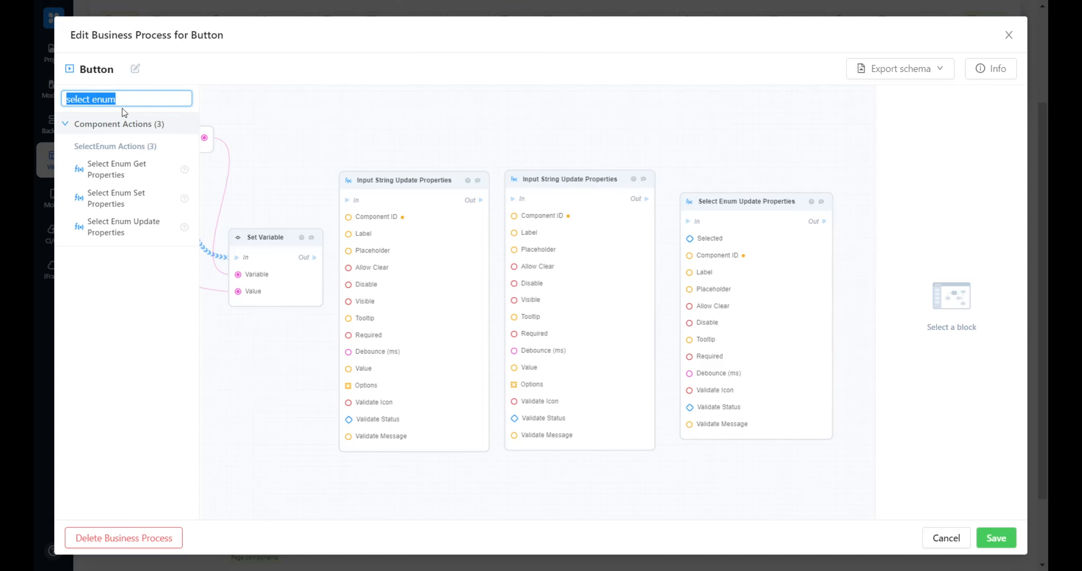
# Add GET /book and Expand Book blocks, feeding Title, Author and Genre into the chained update blocks
pyautogui.write('get /boo')
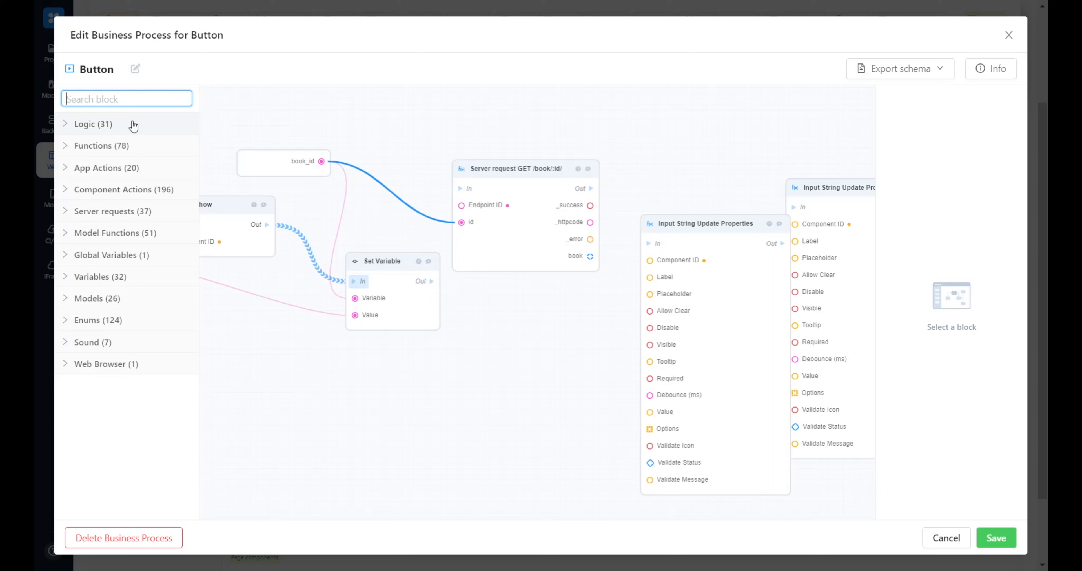
pyautogui.write('expand book')
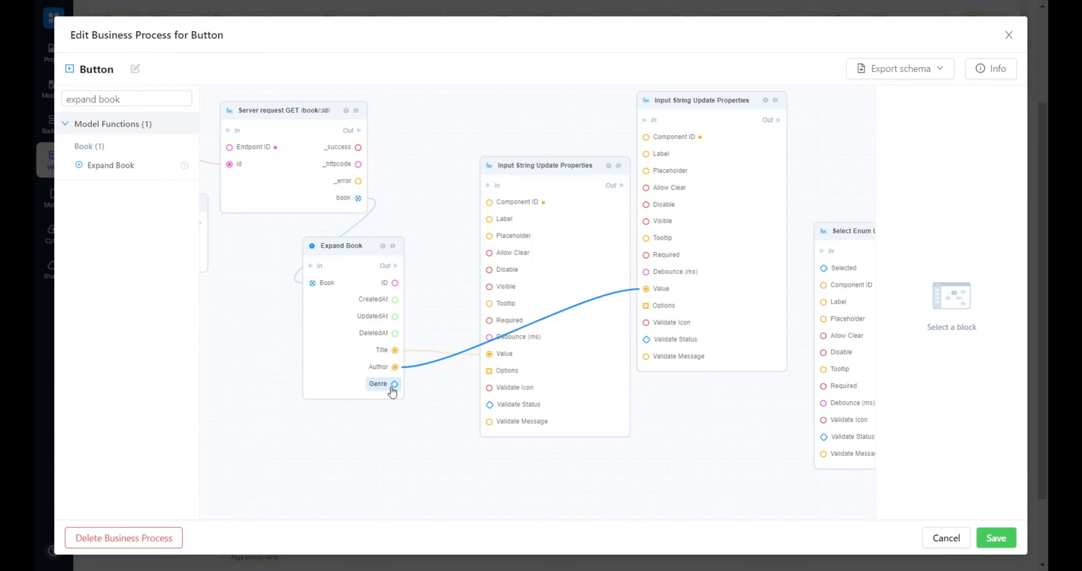
pyautogui.moveTo(394, 383); pyautogui.dragTo(830, 268)
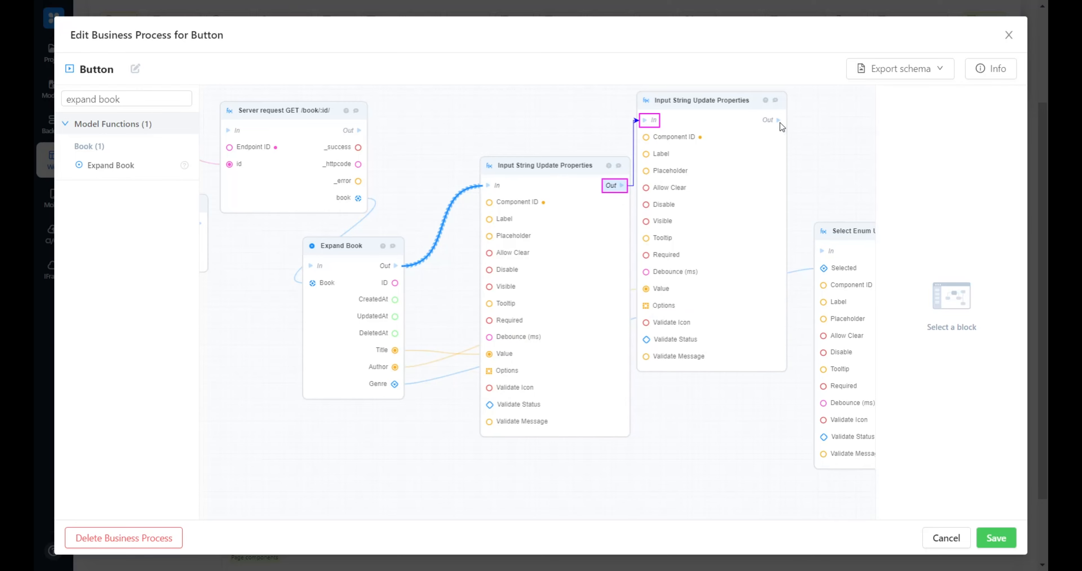
pyautogui.click(353, 245)
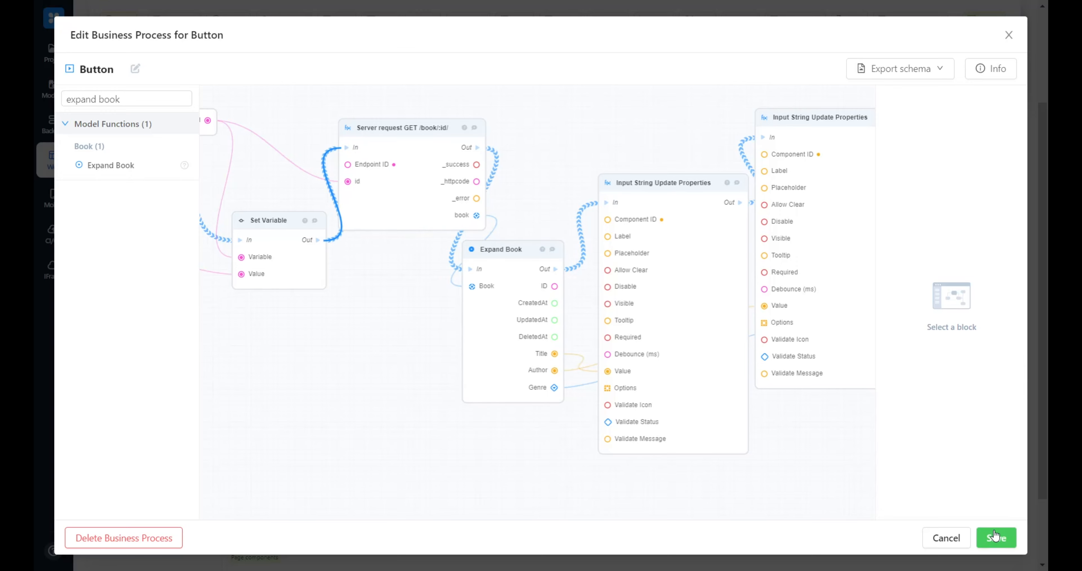
# Save the row edit button's business process and its Edit button settings
pyautogui.click(996, 537)
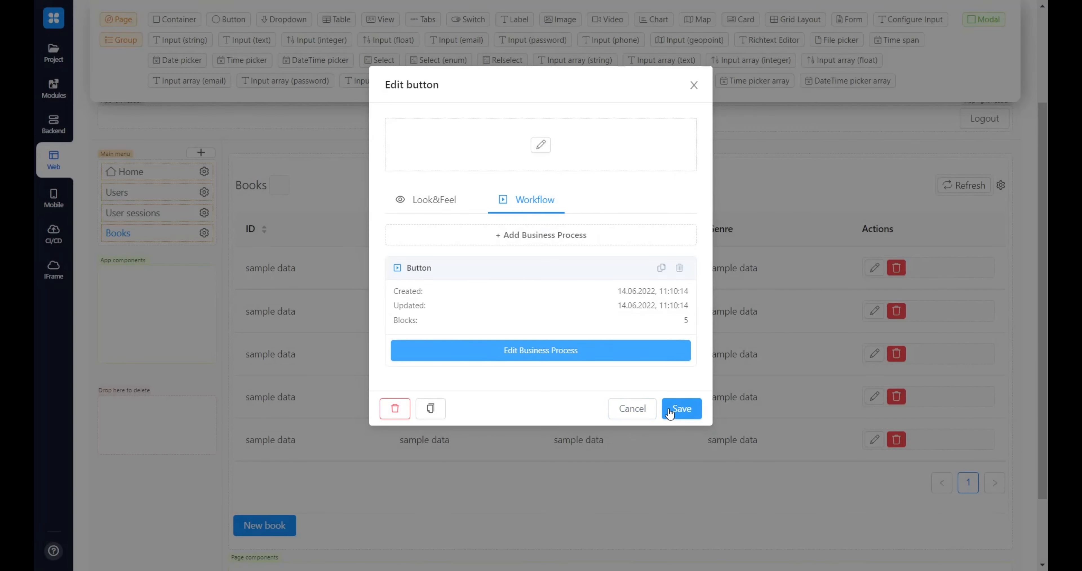
pyautogui.click(680, 408)
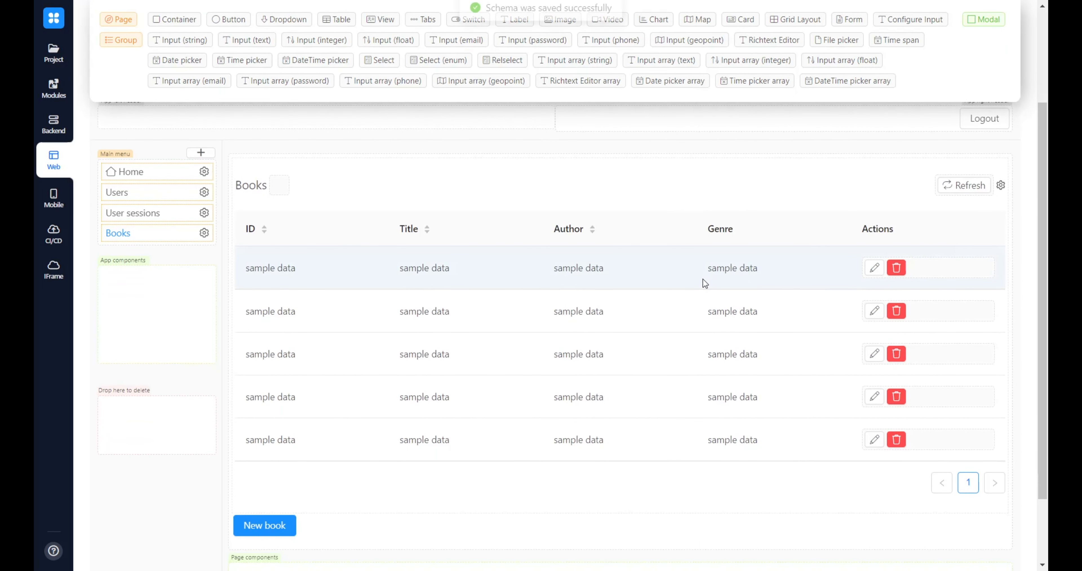
pyautogui.scroll(-3)
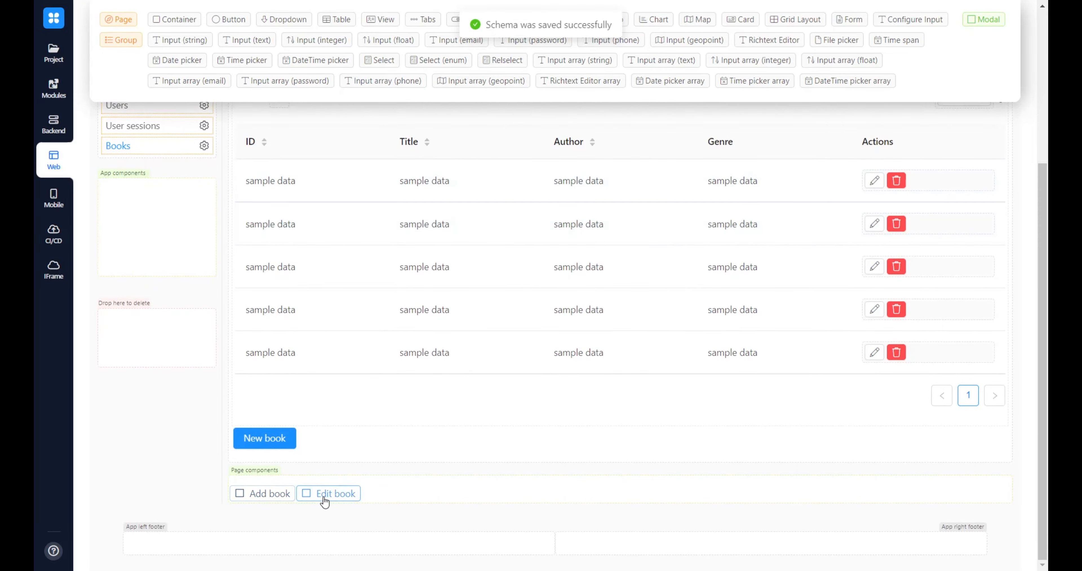
# Start an empty business process for the Edit book modal's Save button
pyautogui.click(335, 493)
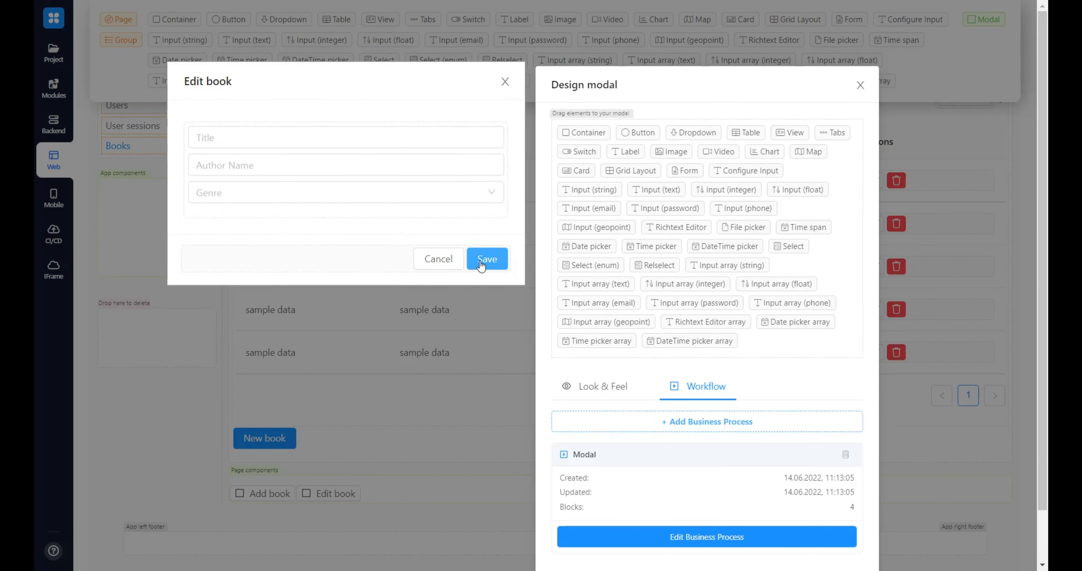
pyautogui.click(486, 259)
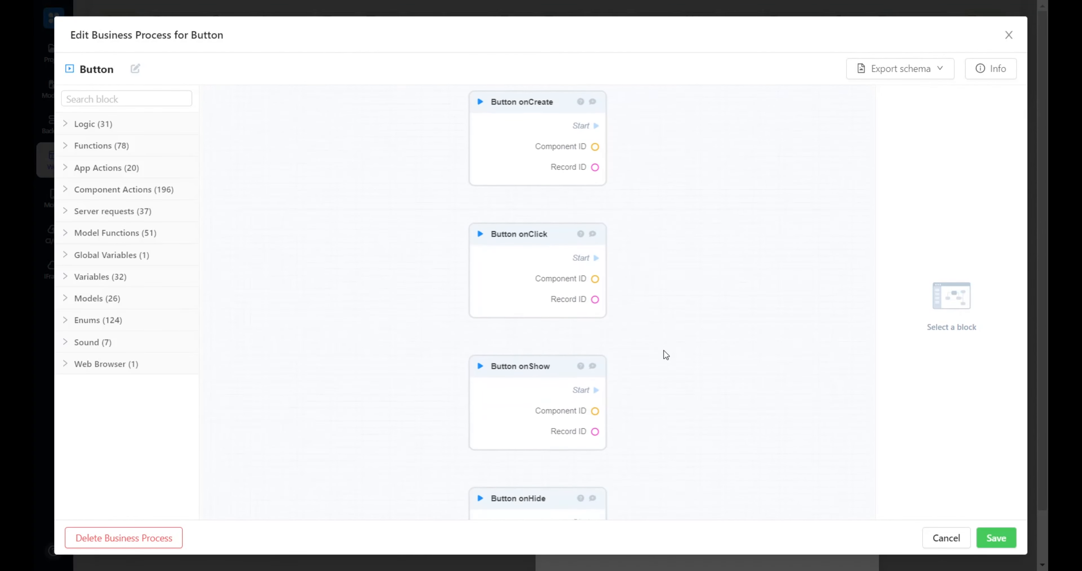
# Add two Input String Get Properties and a Select Enum Get Properties block with Component IDs, chained together
pyautogui.click(127, 98)
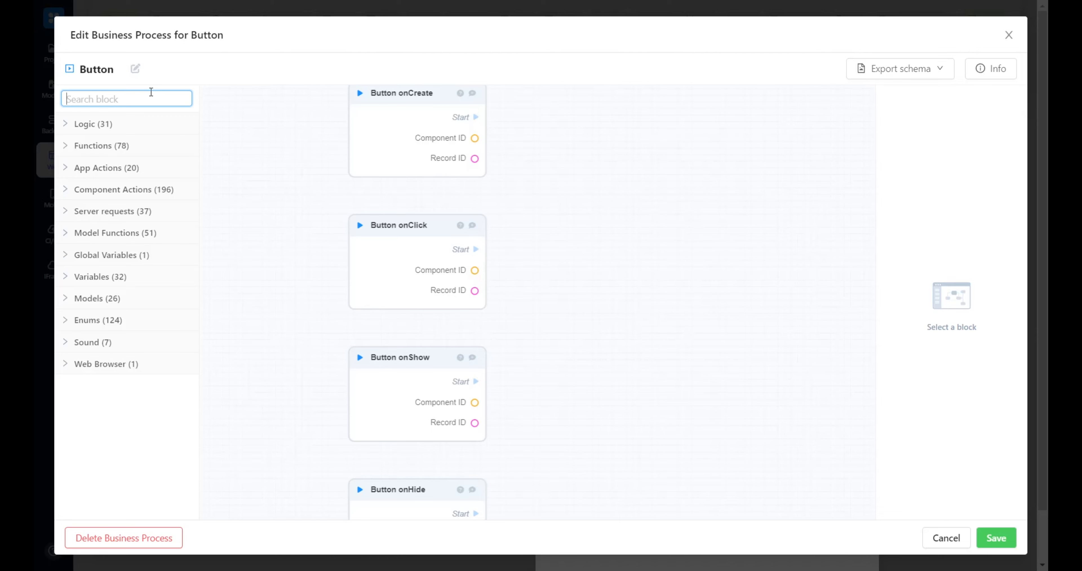
pyautogui.write('get')
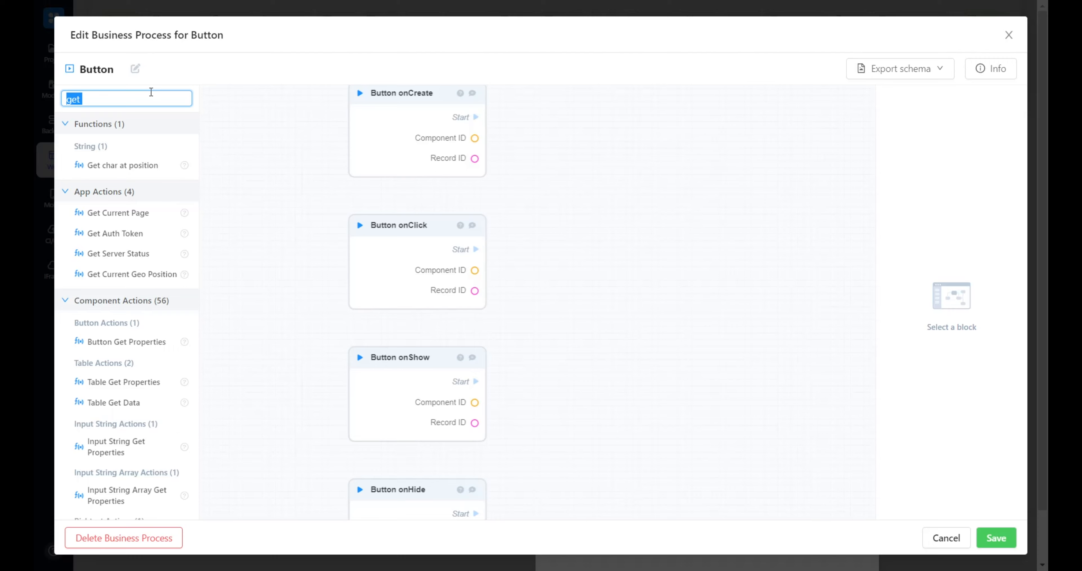
pyautogui.write('input string get')
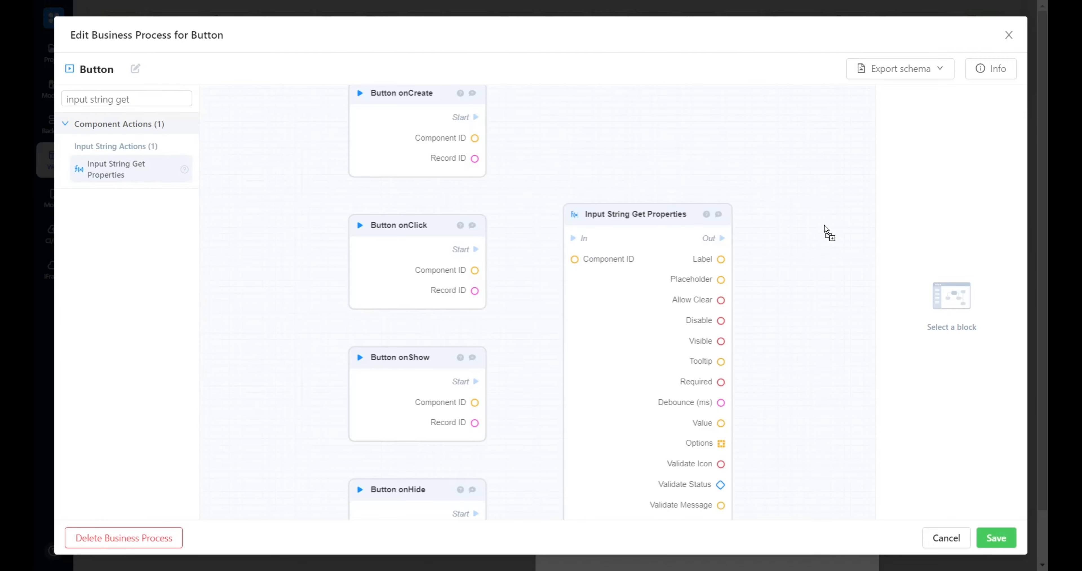
pyautogui.moveTo(824, 231); pyautogui.dragTo(615, 334)
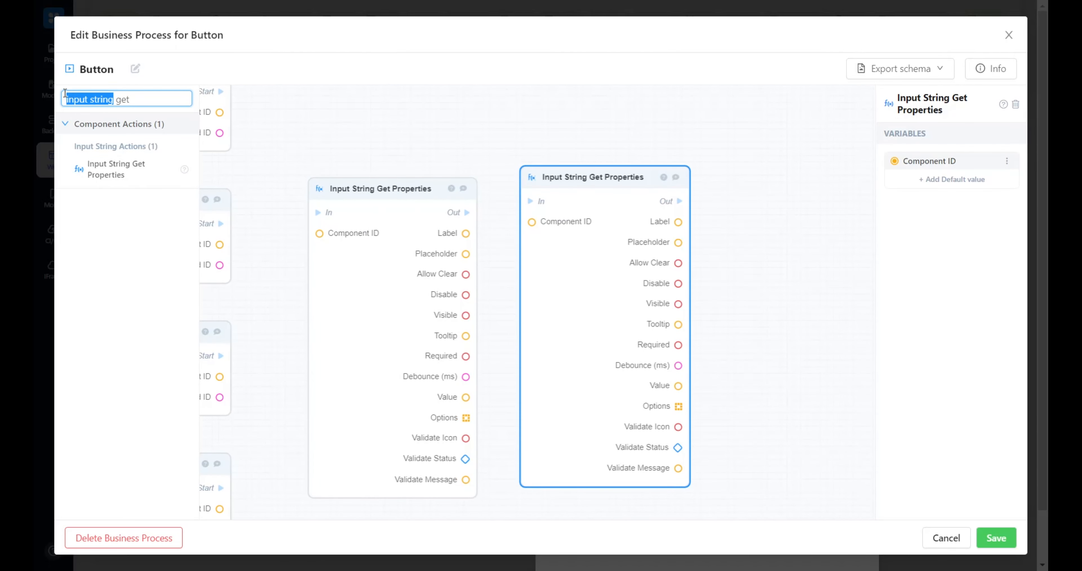
pyautogui.write('enum get')
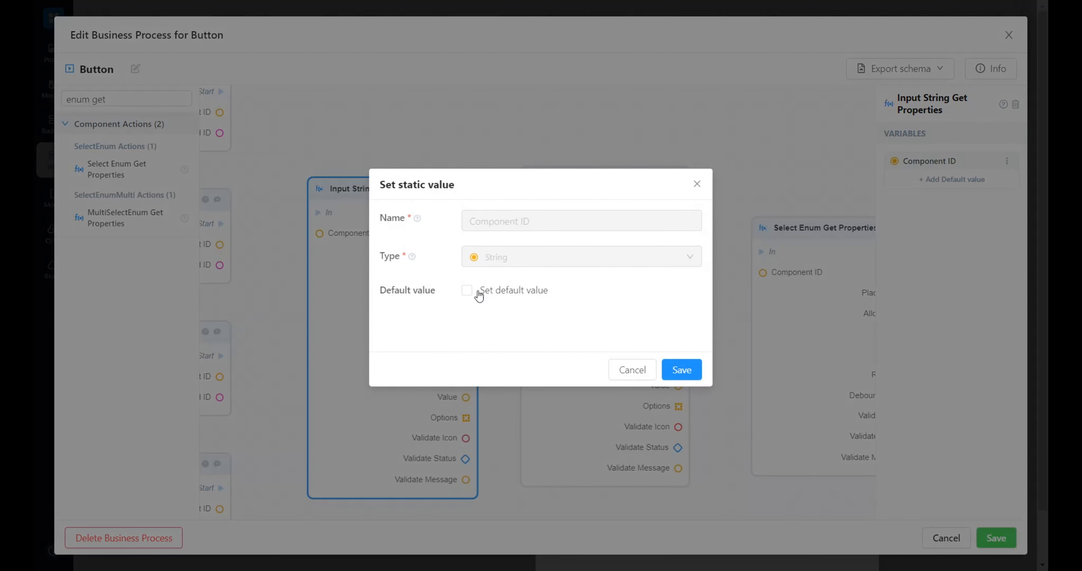
pyautogui.click(680, 369)
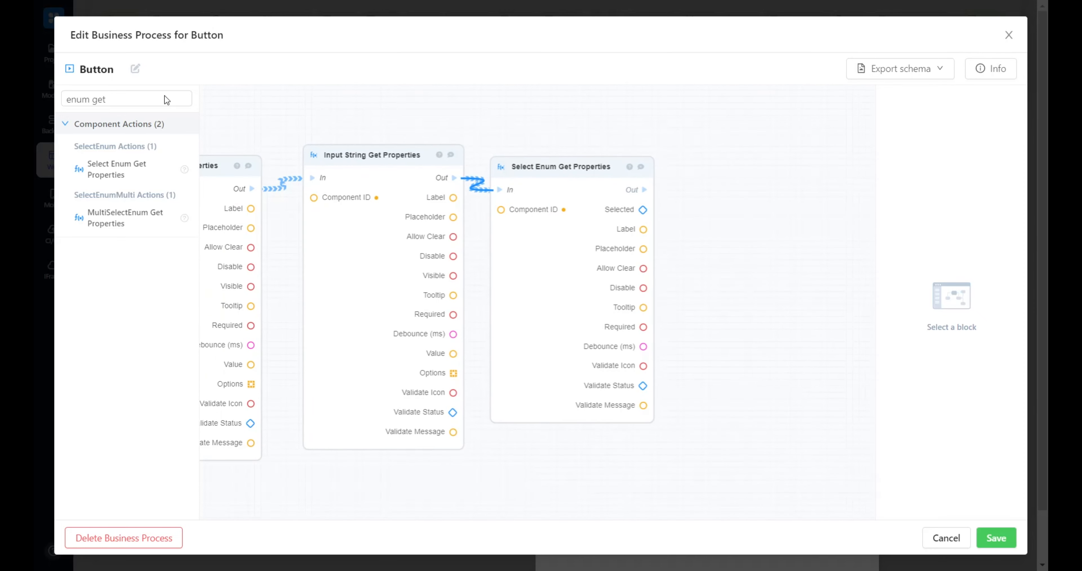
# Add a Make Book block fed Title, Author and Genre from the get-properties values
pyautogui.click(126, 99)
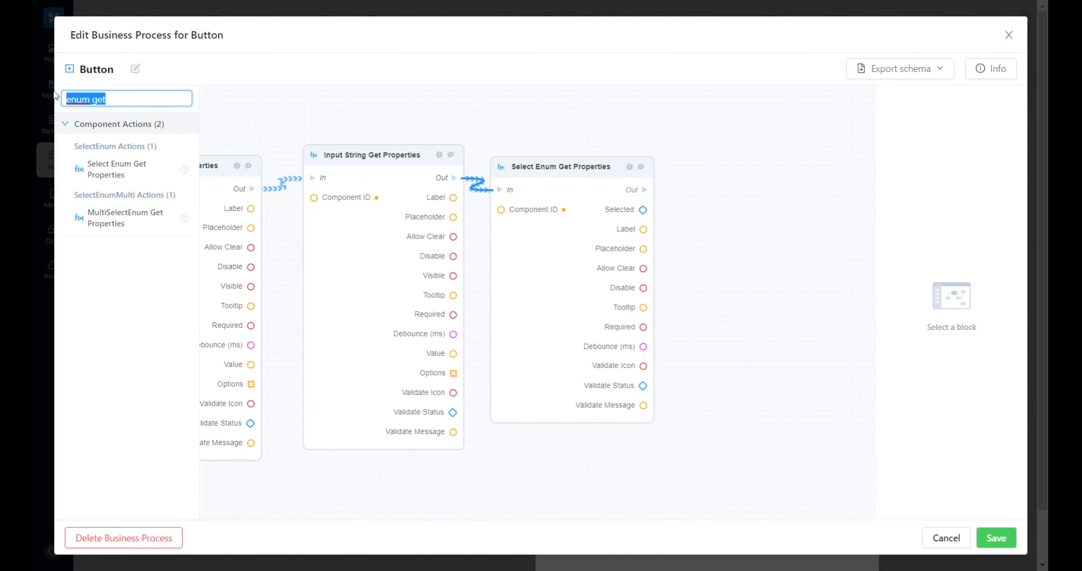
pyautogui.write('make book')
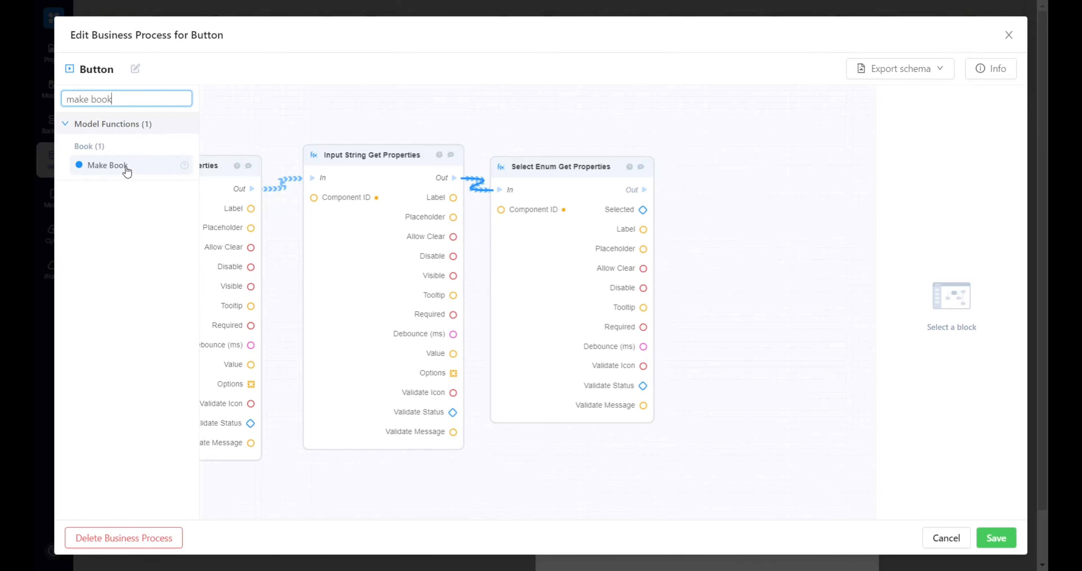
pyautogui.click(107, 165)
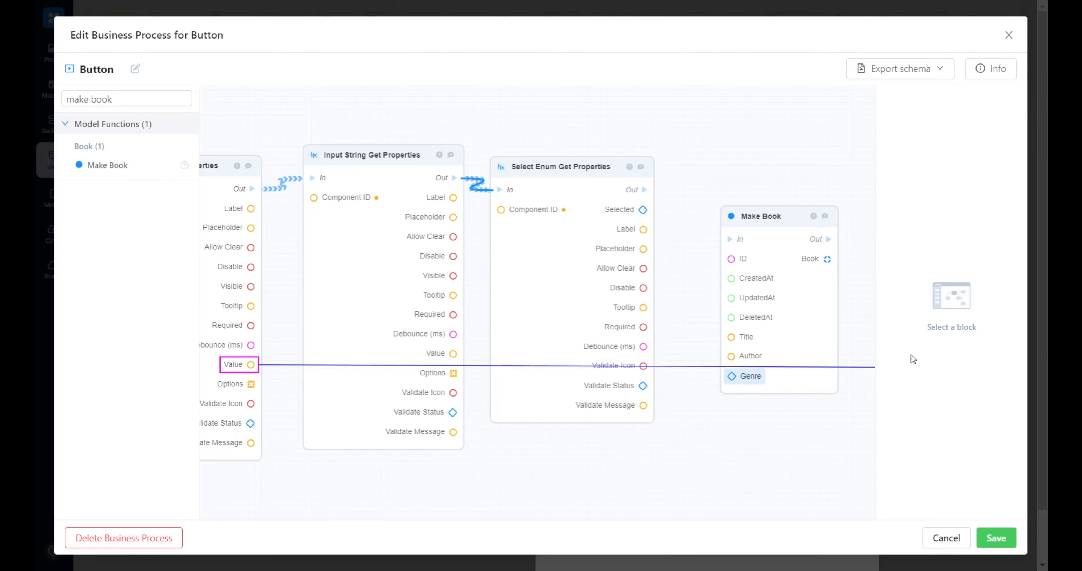
pyautogui.moveTo(251, 364); pyautogui.dragTo(731, 336)
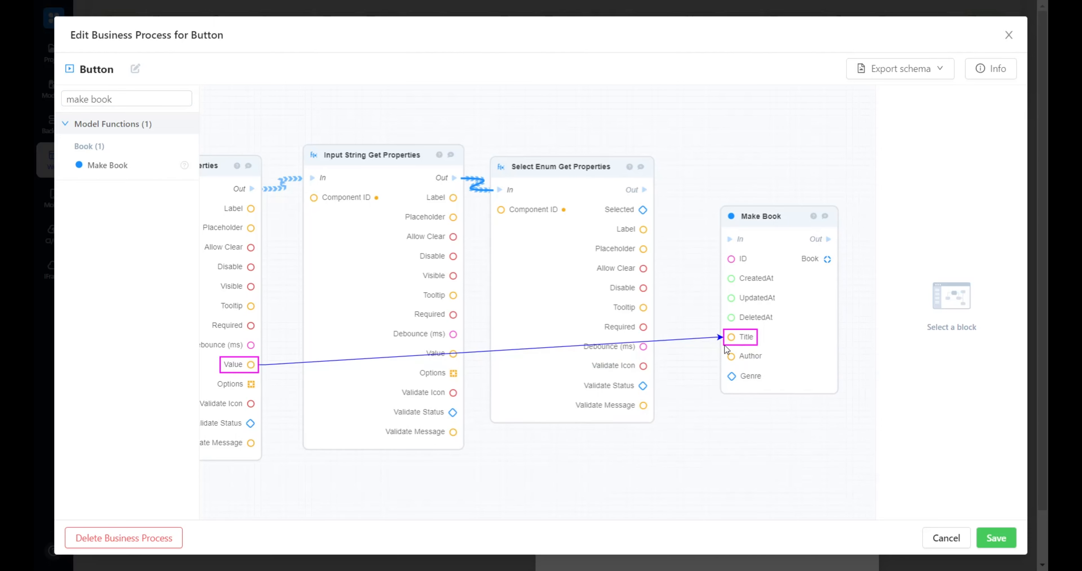
pyautogui.moveTo(643, 209); pyautogui.dragTo(744, 375)
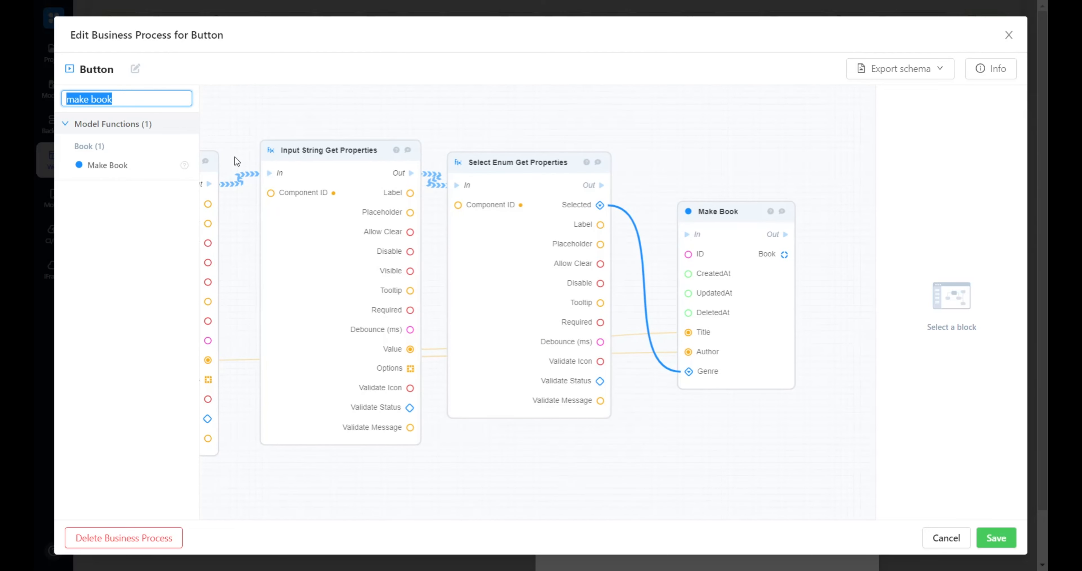
# Feed the book_id global variable into Make Book's ID
pyautogui.write('book_i')
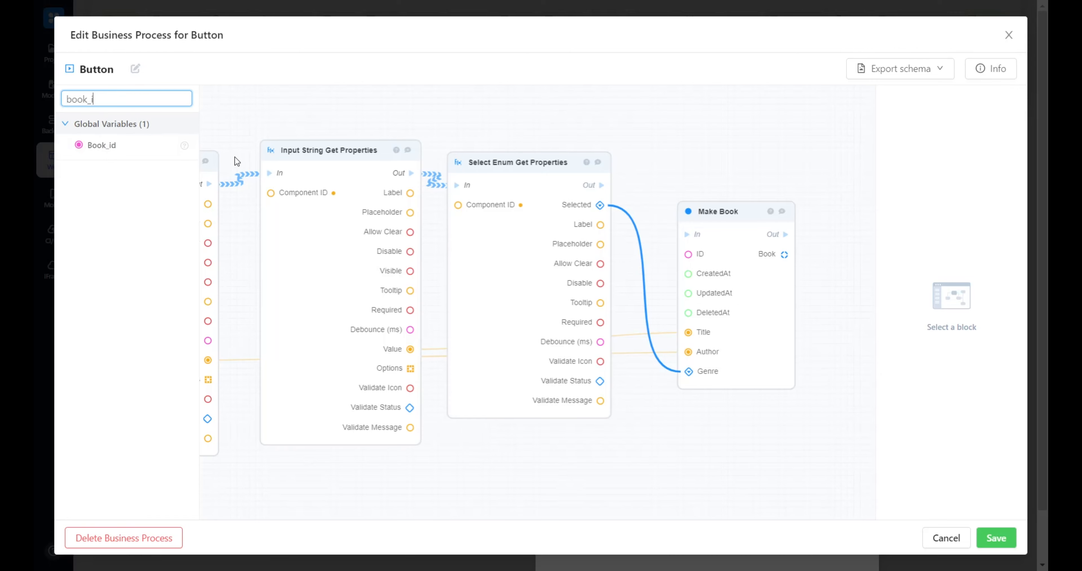
pyautogui.write('d')
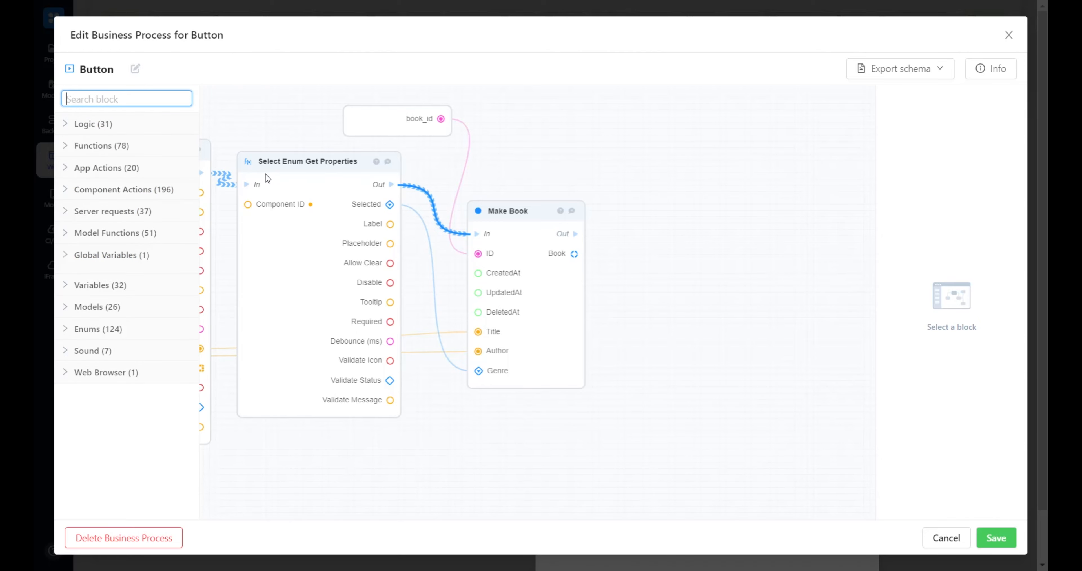
# Add a Server request PATCH /book/:id/ taking Make Book's Book and running after it
pyautogui.write('patch /')
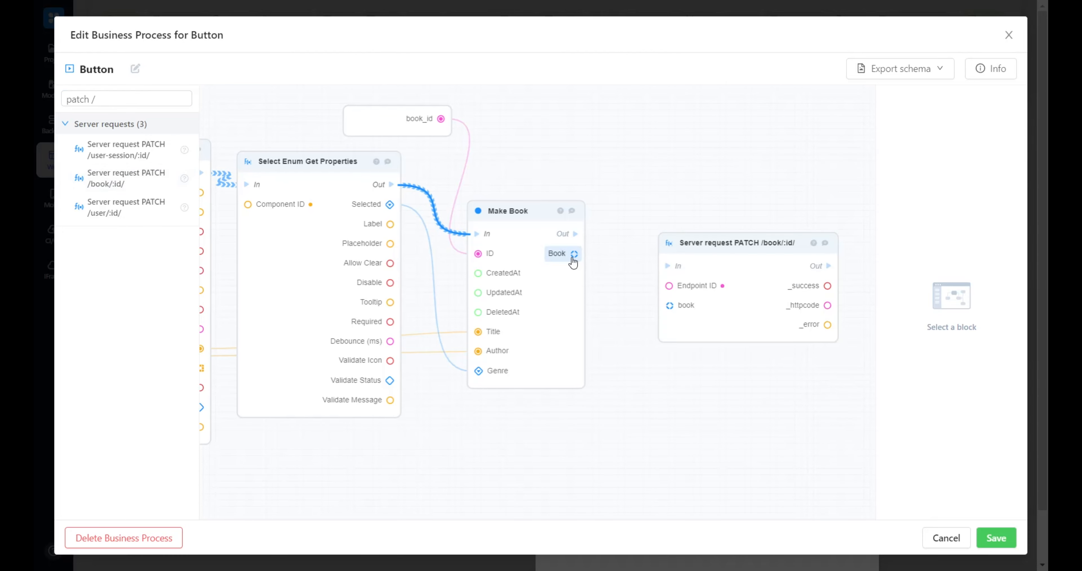
pyautogui.moveTo(575, 233); pyautogui.dragTo(670, 266)
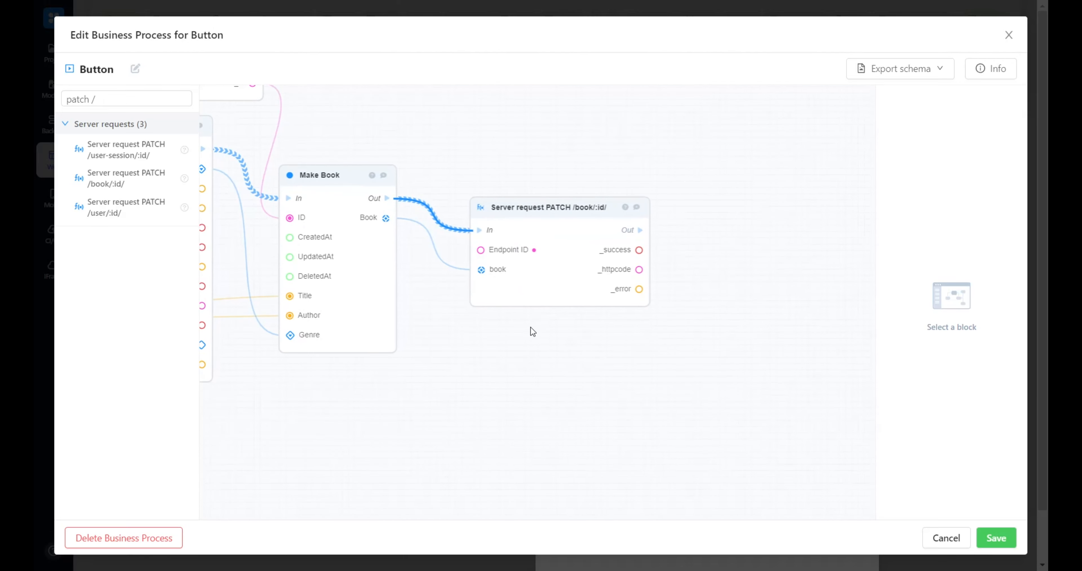
pyautogui.click(126, 99)
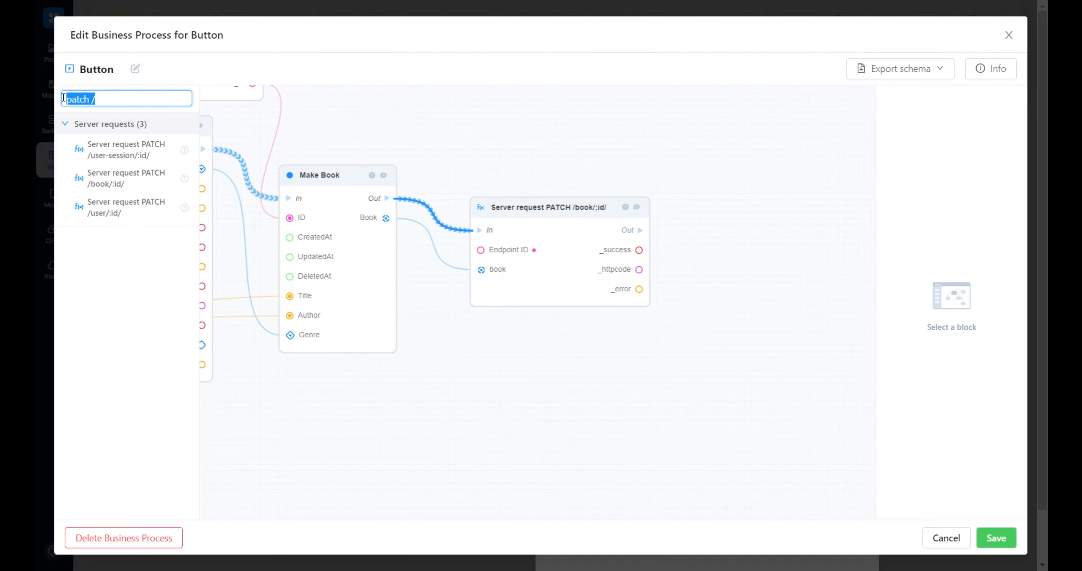
pyautogui.moveTo(132, 149)
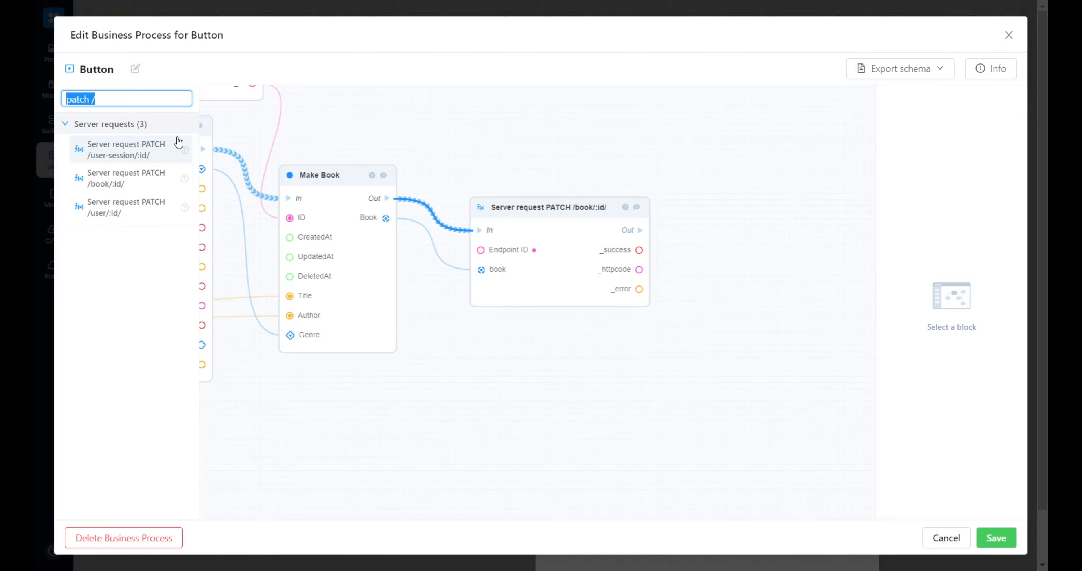
pyautogui.write('hide')
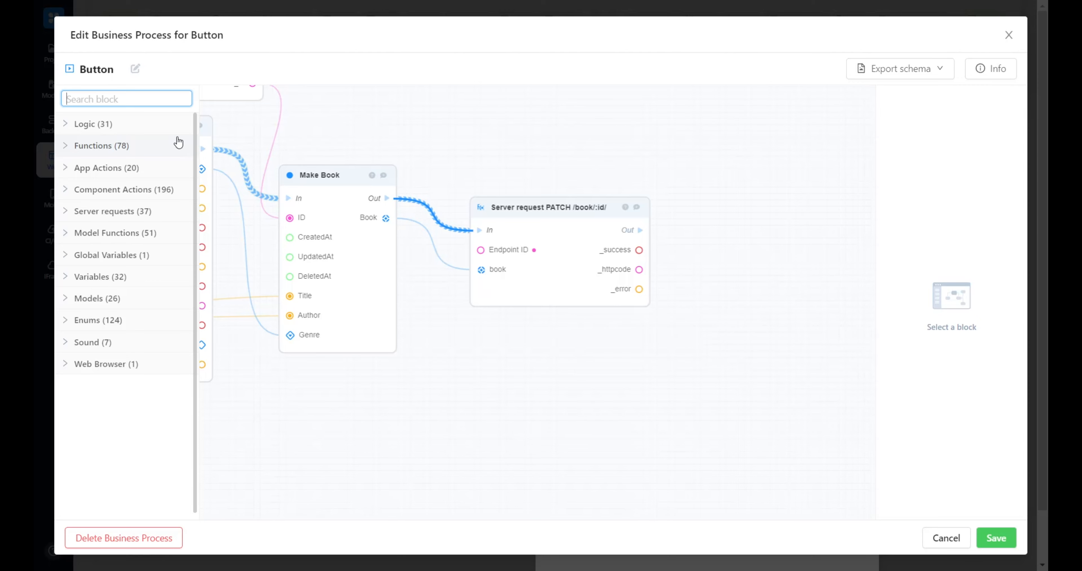
# Add an If-Else on PATCH success whose True branch hides the Edit book (modal-book-edit) modal
pyautogui.write('if')
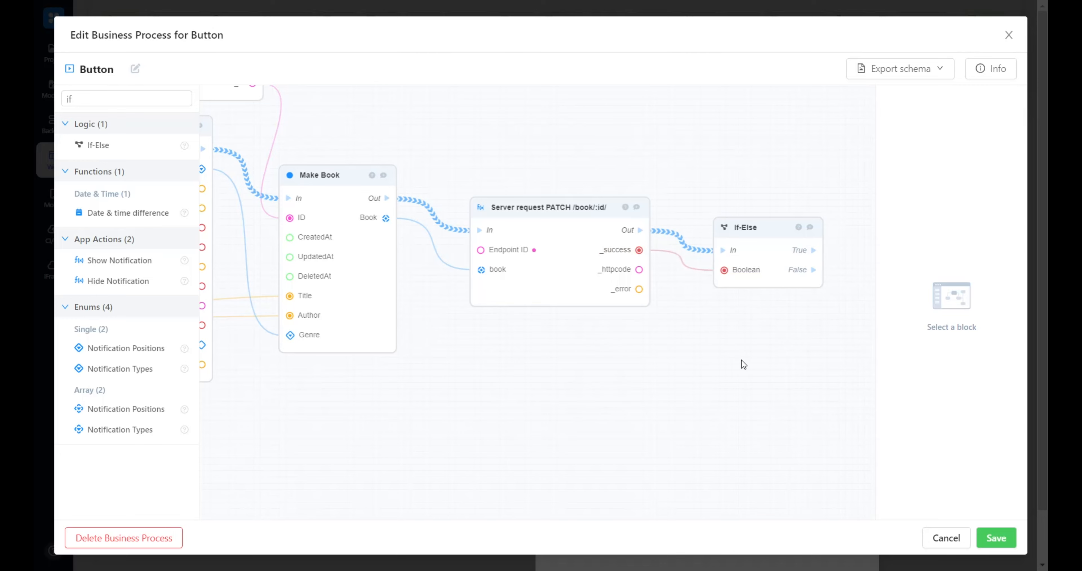
pyautogui.click(126, 98)
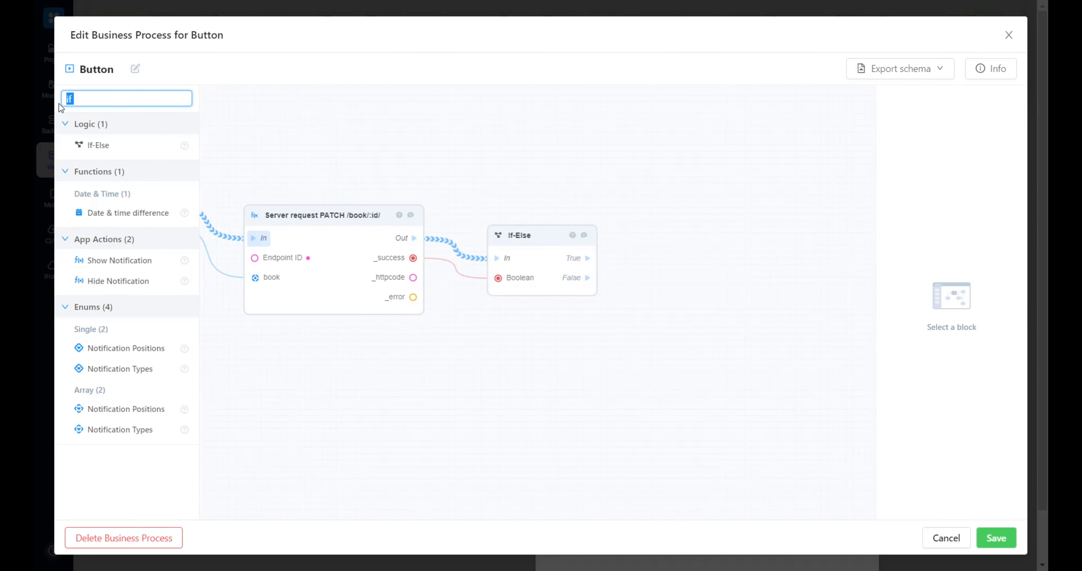
pyautogui.write('modal')
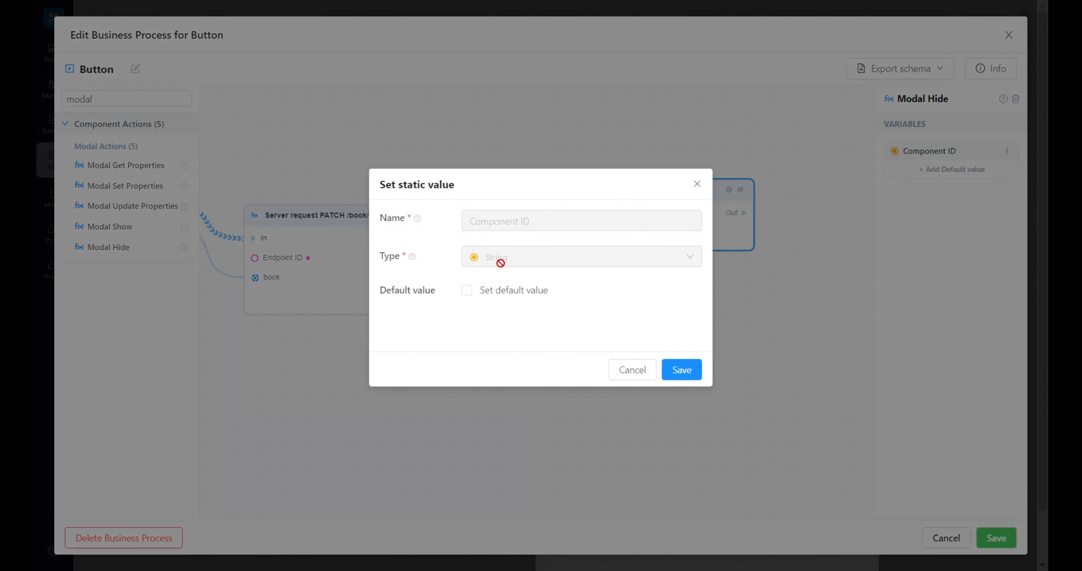
pyautogui.click(467, 289)
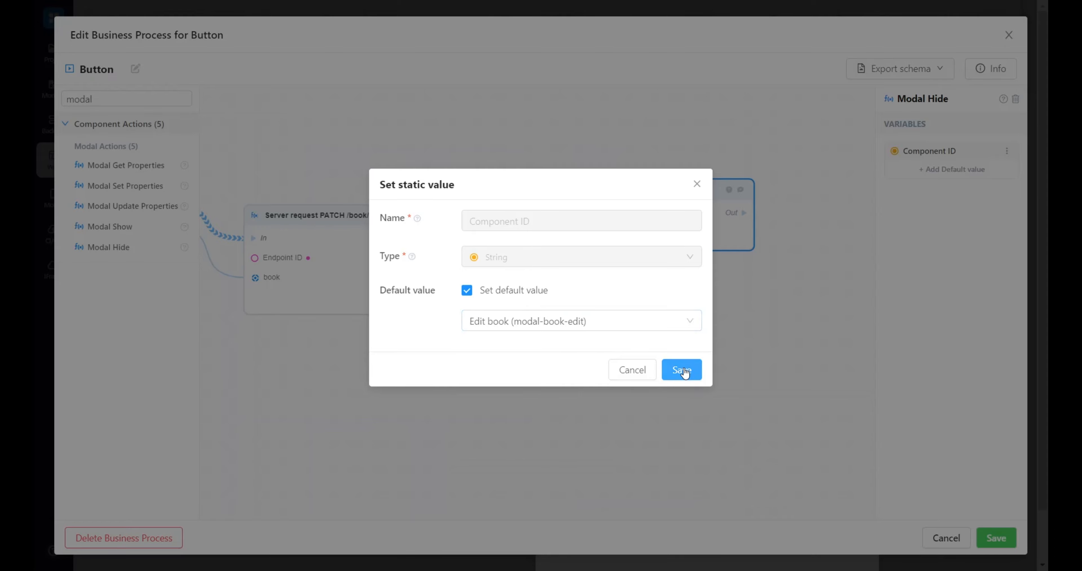
pyautogui.click(680, 369)
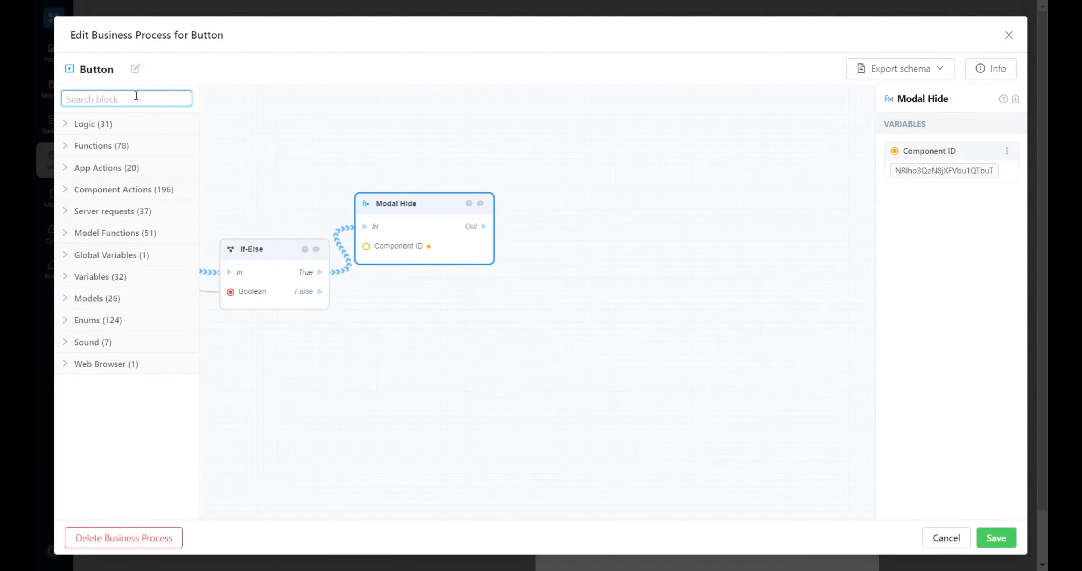
# Add a GET /book/ request after Modal Hide feeding a Table Update Data block targeting Books (table-book)
pyautogui.write('get /b')
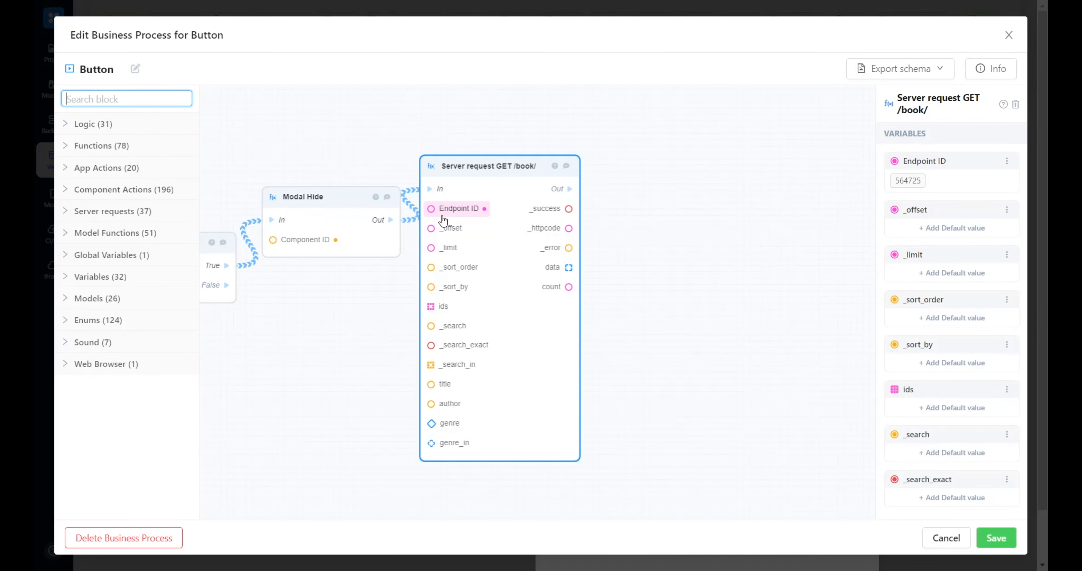
pyautogui.moveTo(209, 181)
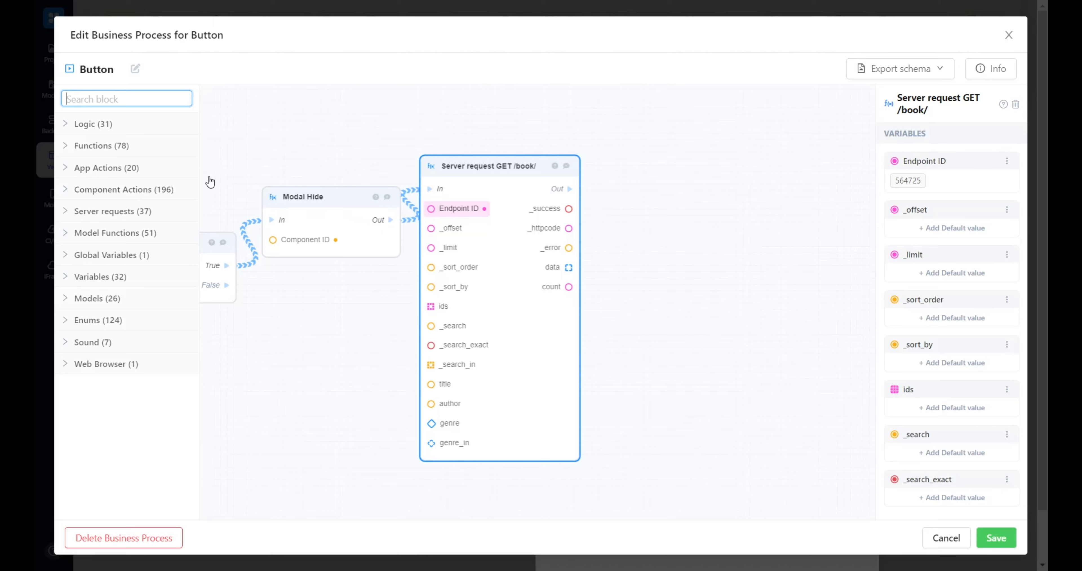
pyautogui.write('table update')
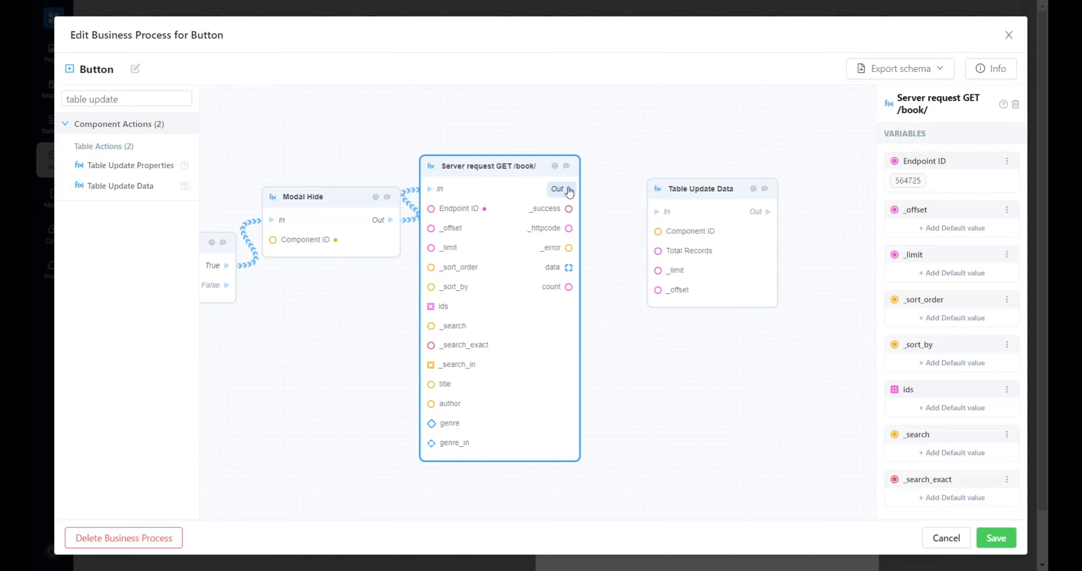
pyautogui.click(712, 188)
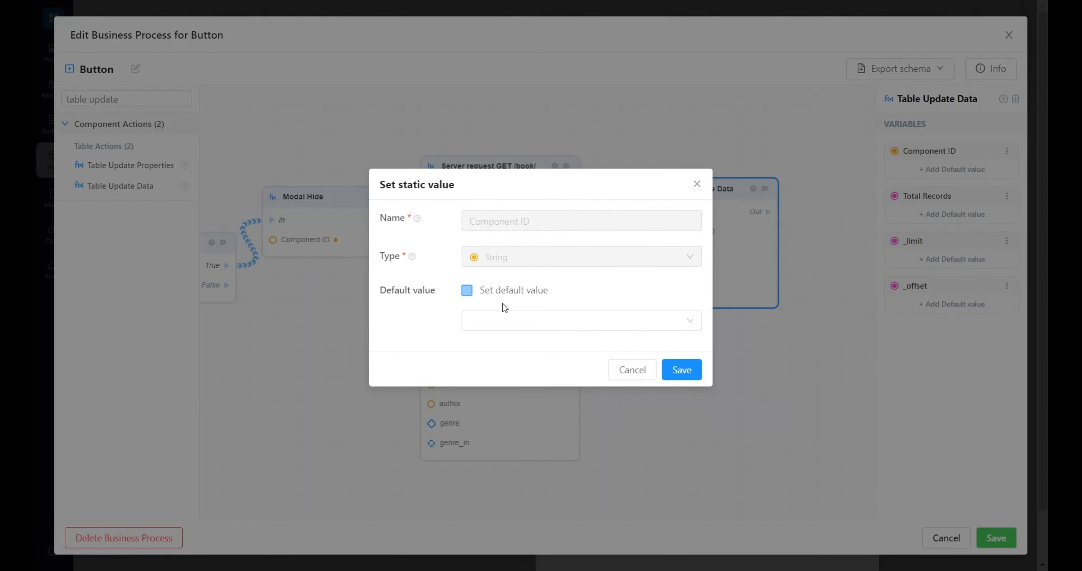
pyautogui.click(467, 290)
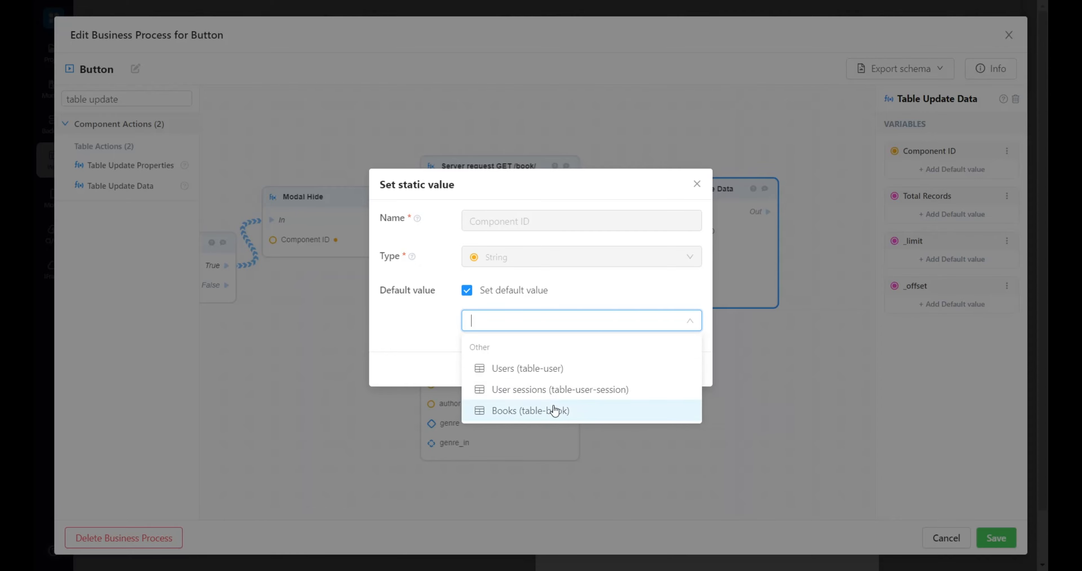
pyautogui.click(530, 410)
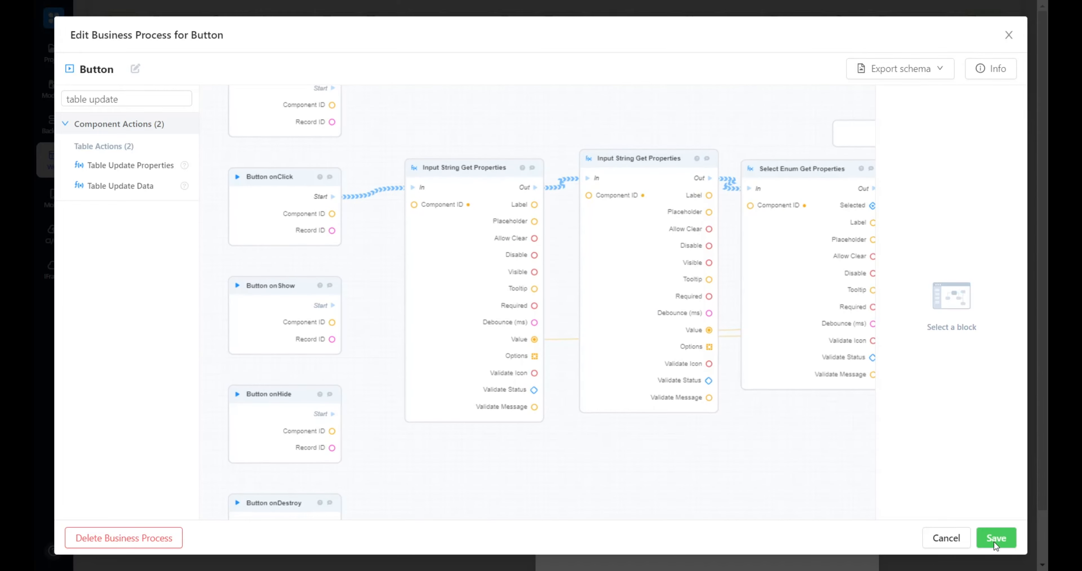
# Save the Save button's process and settings, save the schema, and publish to Development
pyautogui.click(995, 537)
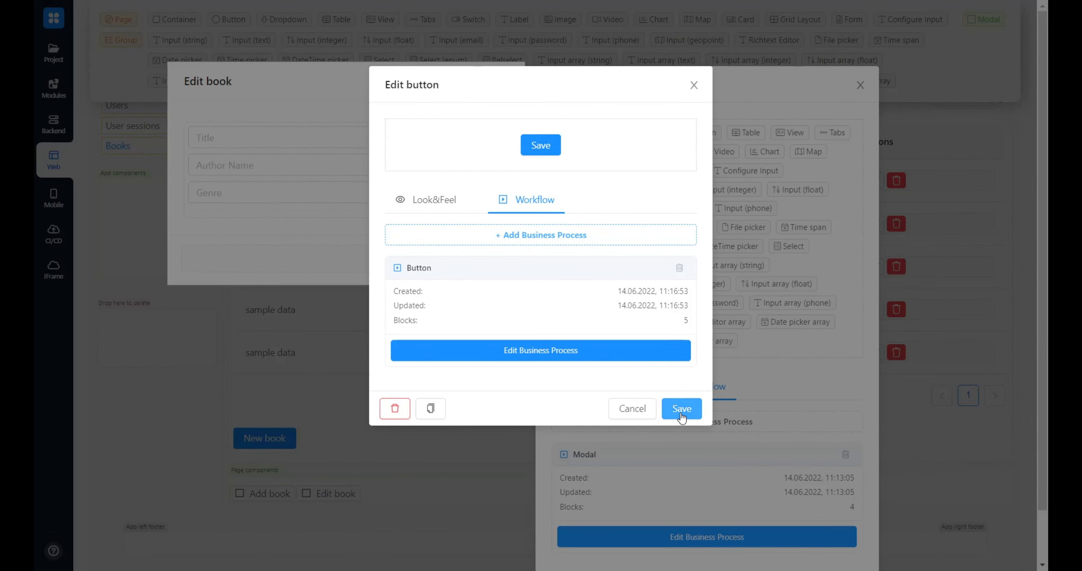
pyautogui.click(680, 408)
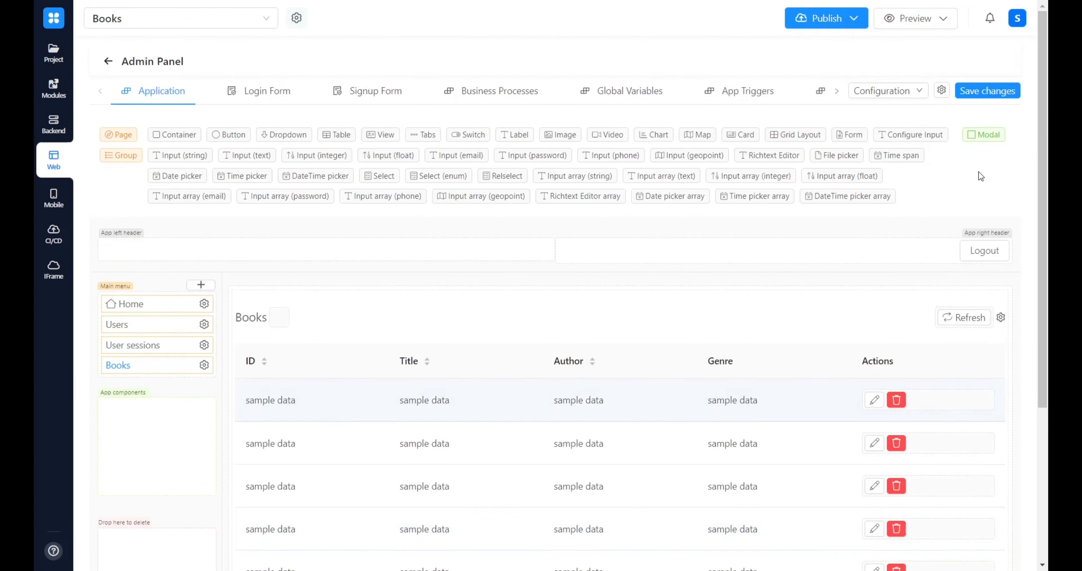
pyautogui.click(987, 90)
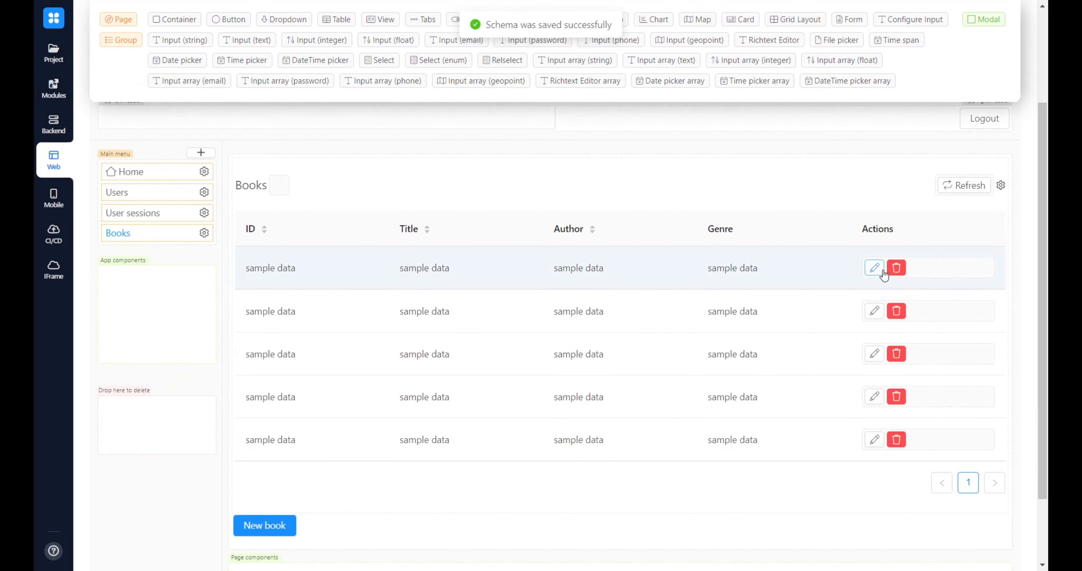
pyautogui.moveTo(881, 260)
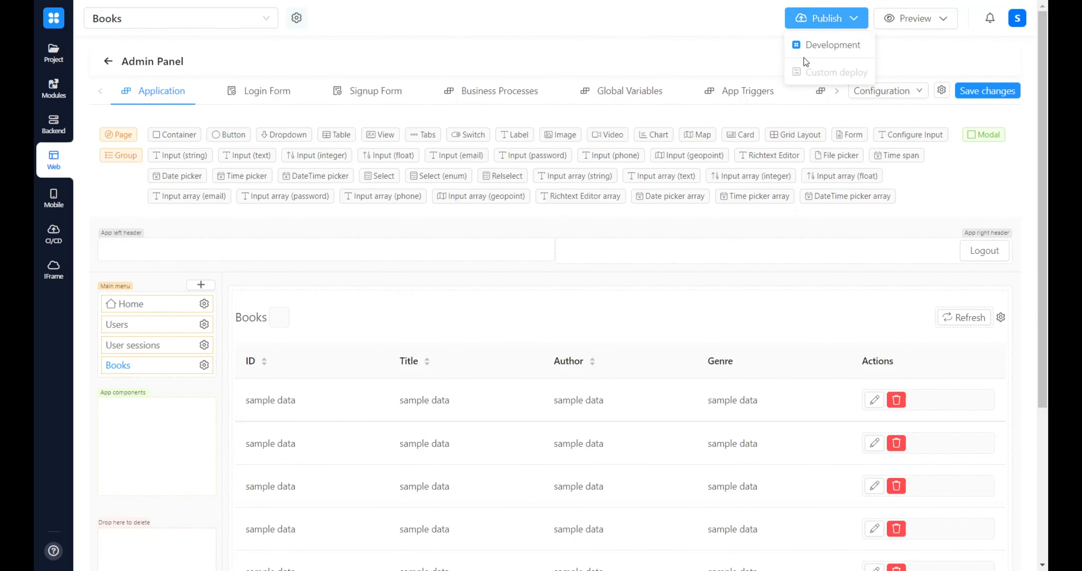
pyautogui.click(829, 45)
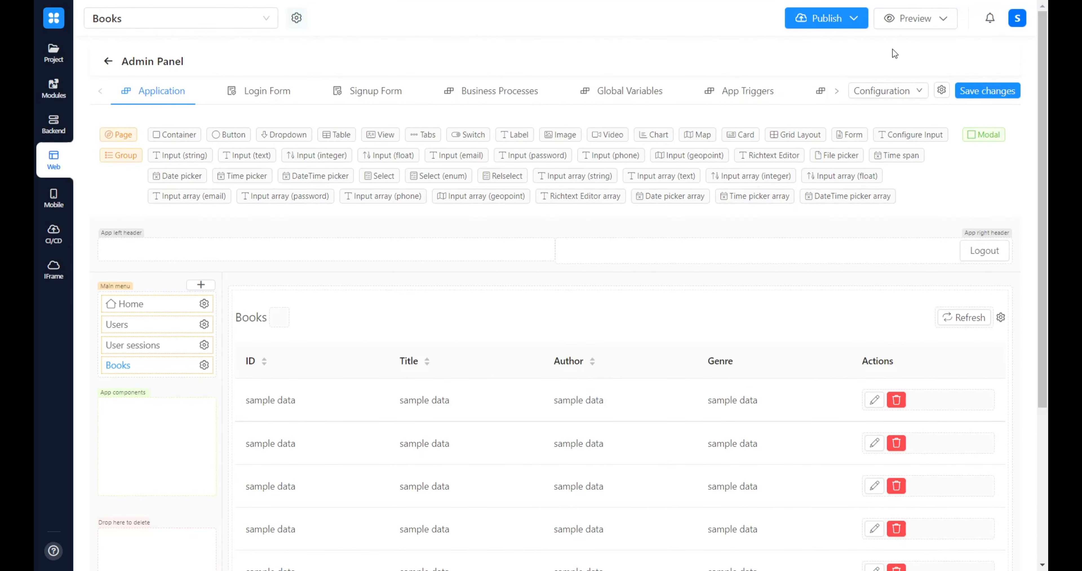
pyautogui.moveTo(907, 27)
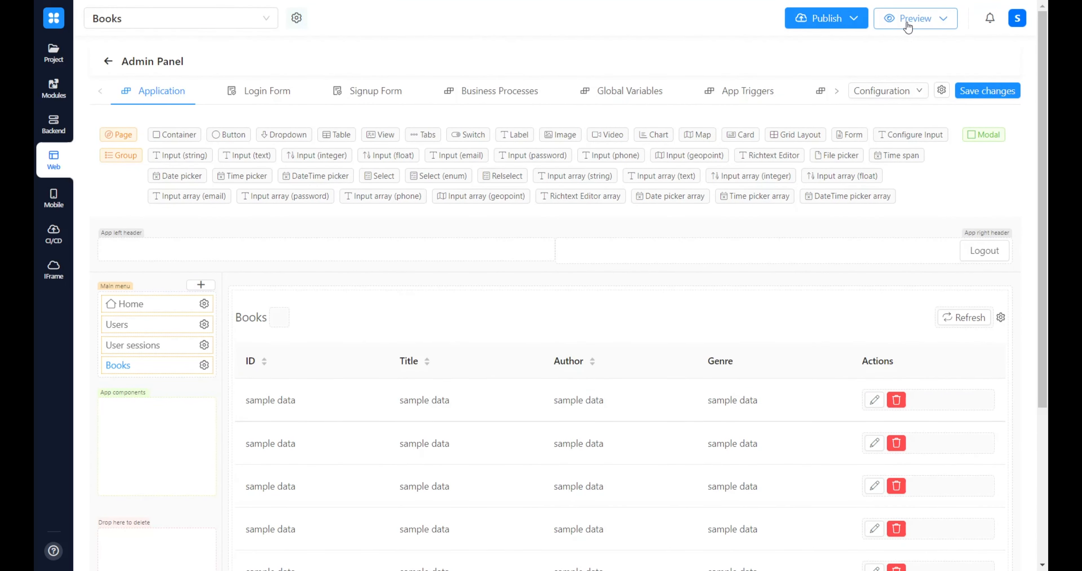
# Preview the app, log in, and open the edit modal for book 2, The Lord of the Rings
pyautogui.click(909, 19)
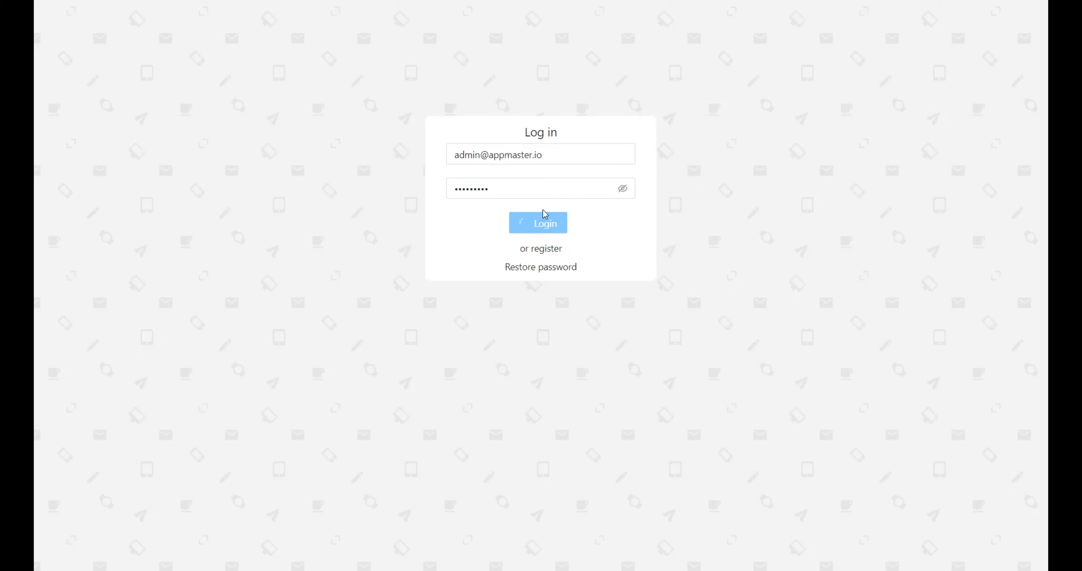
pyautogui.click(540, 222)
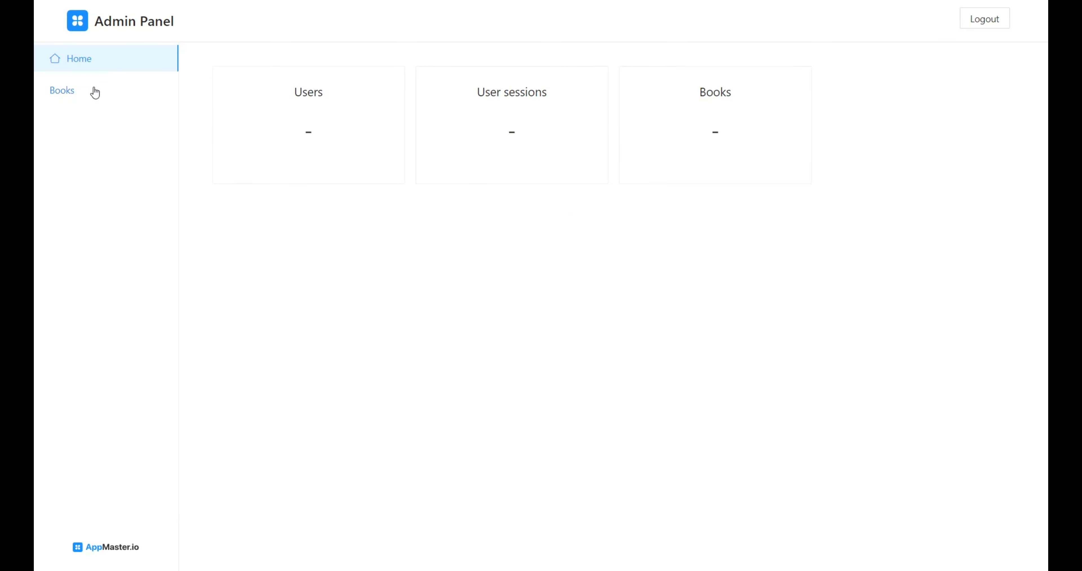
pyautogui.click(62, 90)
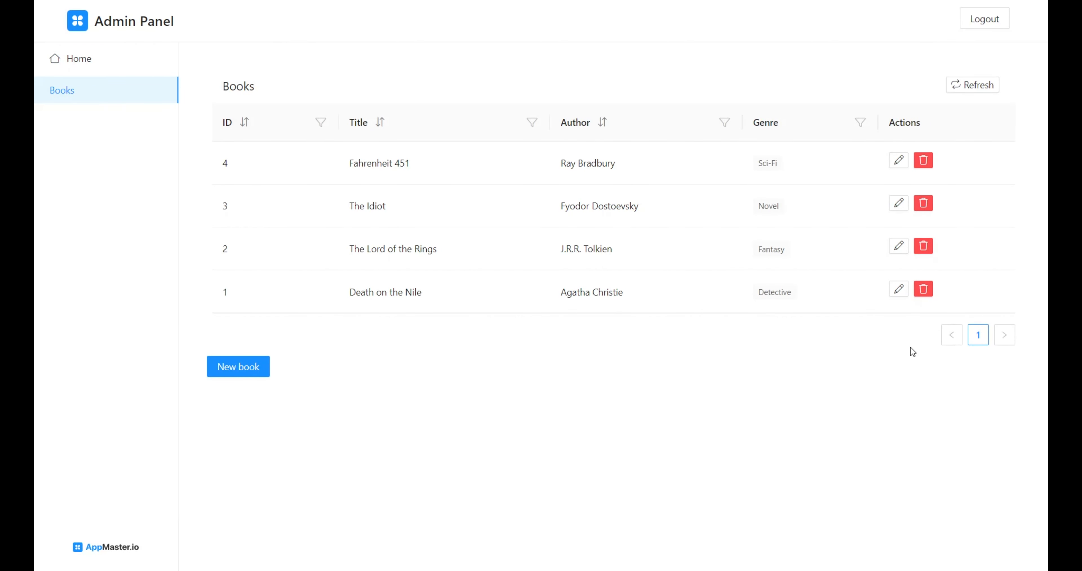
pyautogui.click(898, 246)
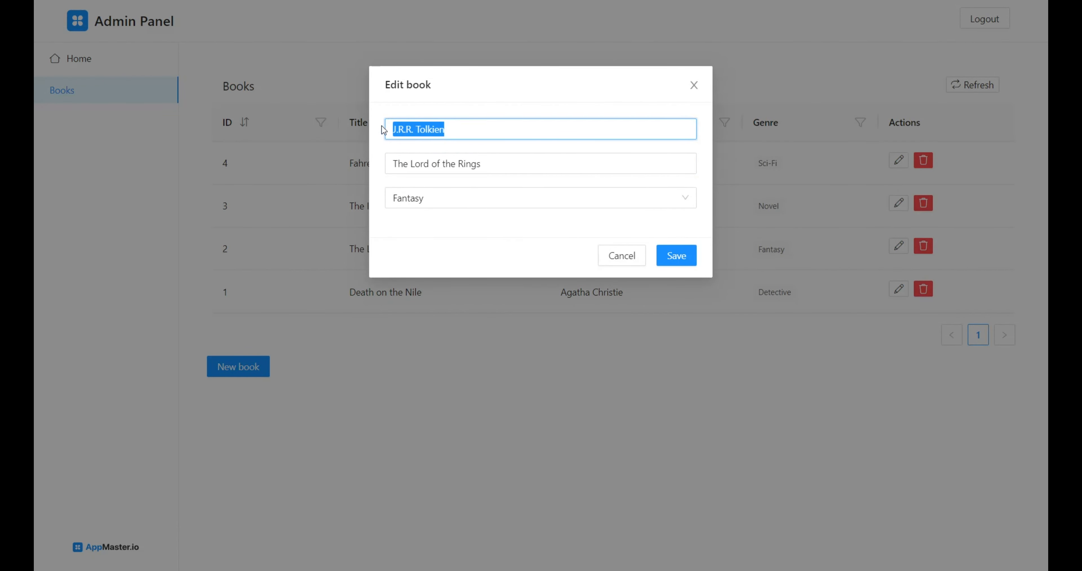
# Change book 2's genre to Detective, save it and highlight the updated row
pyautogui.click(540, 163)
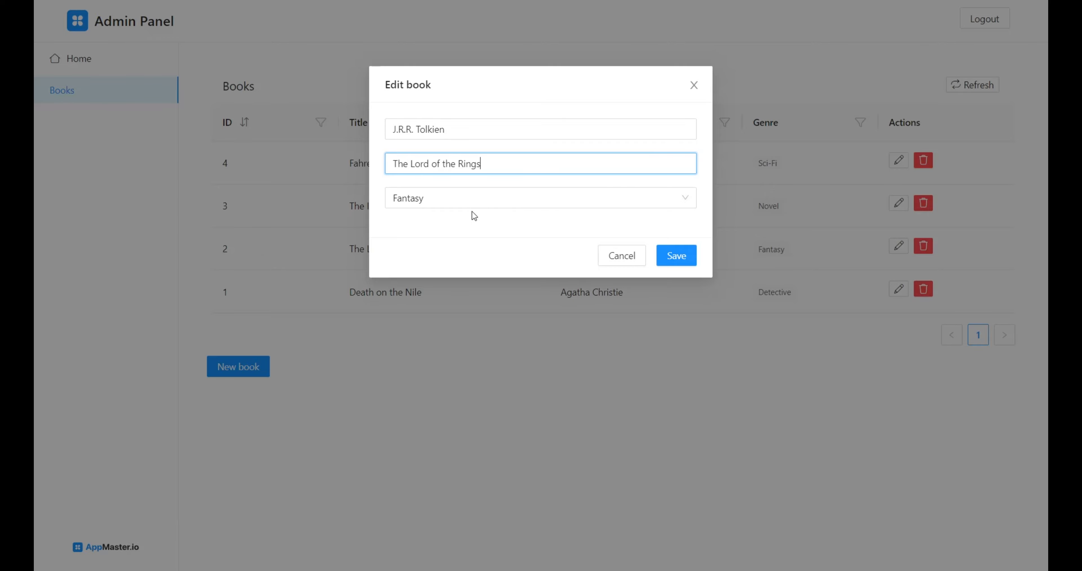
pyautogui.click(540, 197)
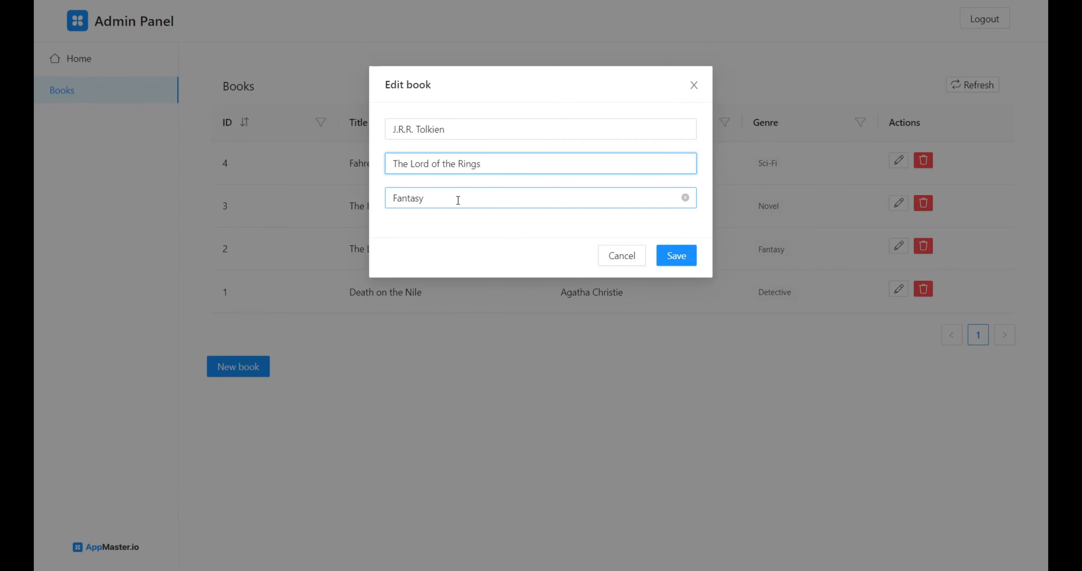
pyautogui.click(538, 198)
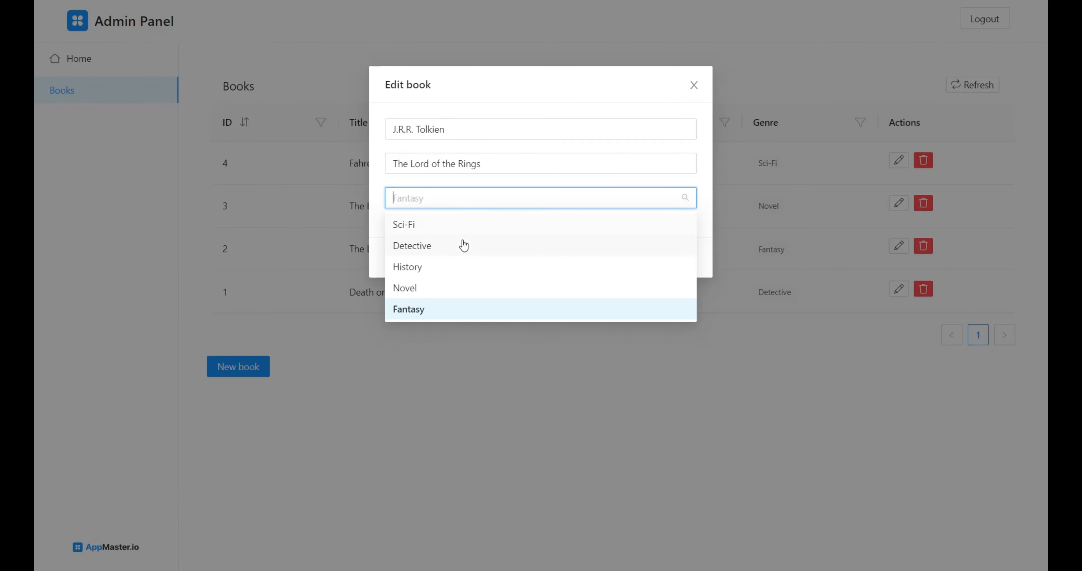
pyautogui.click(411, 245)
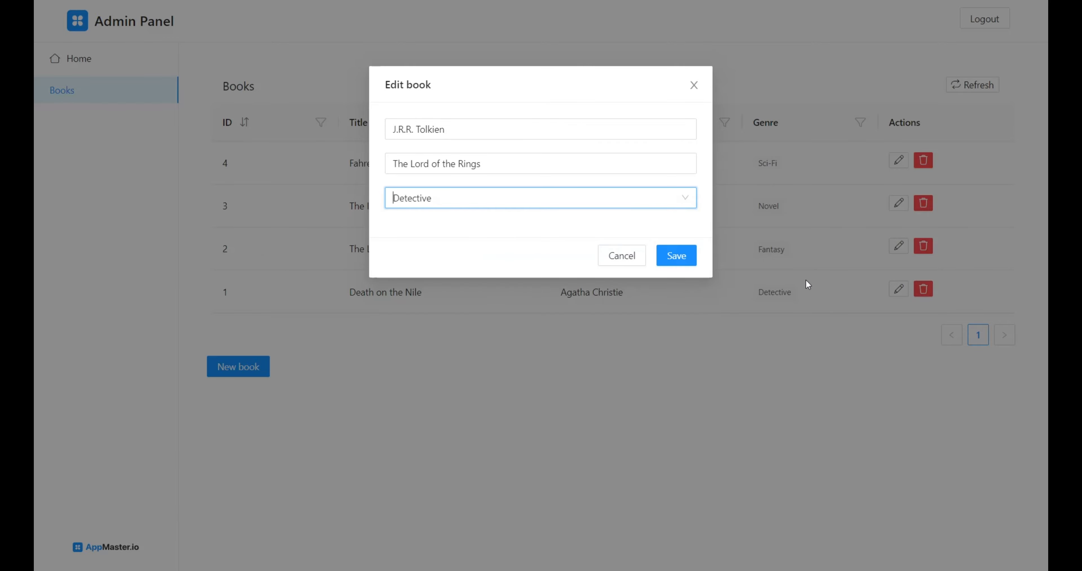
pyautogui.click(675, 255)
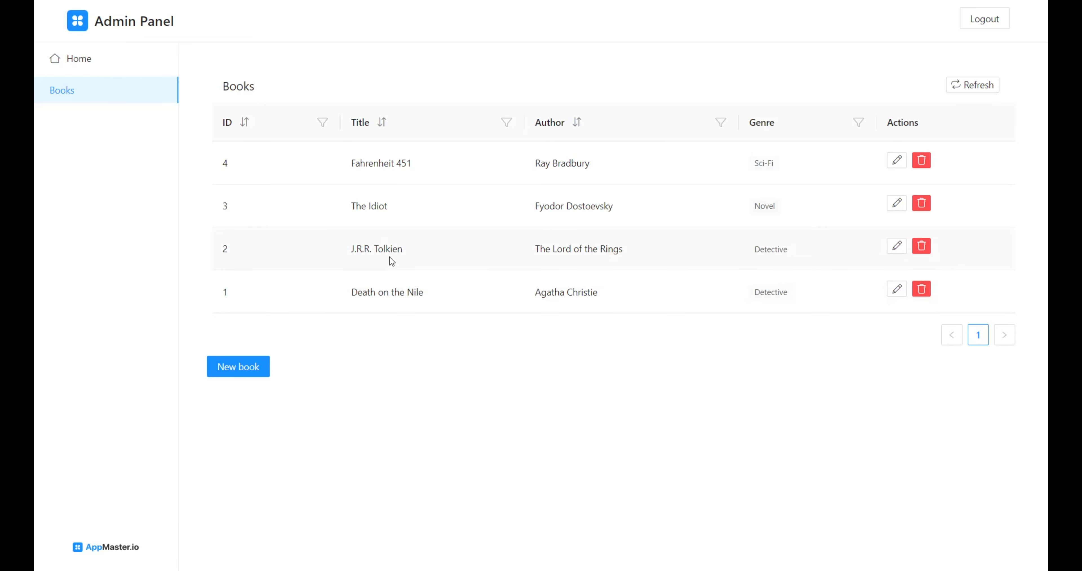
pyautogui.moveTo(377, 249); pyautogui.dragTo(787, 249)
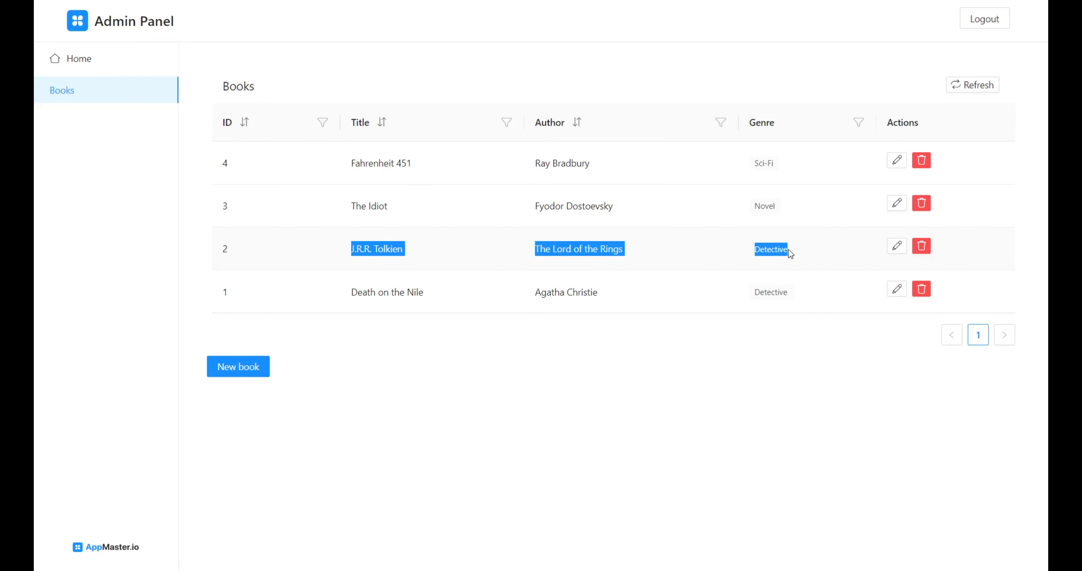